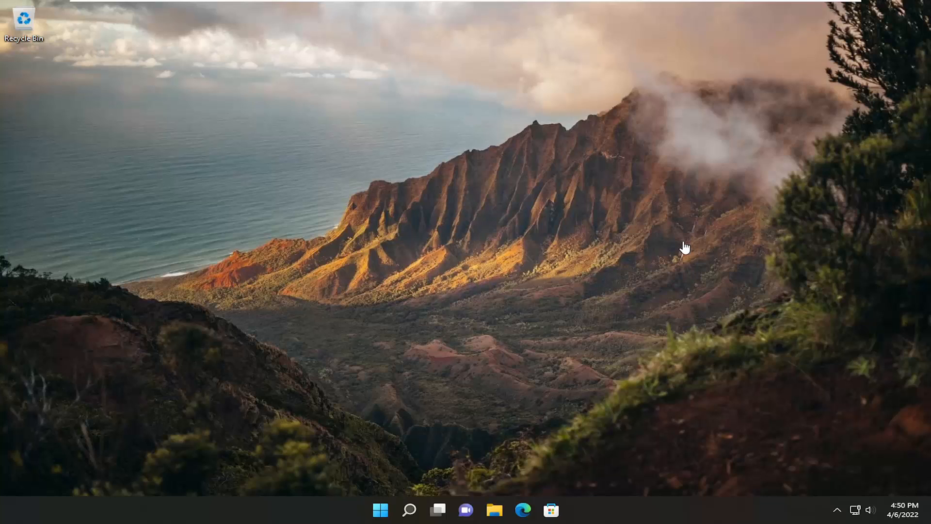
mouse_move(497, 330)
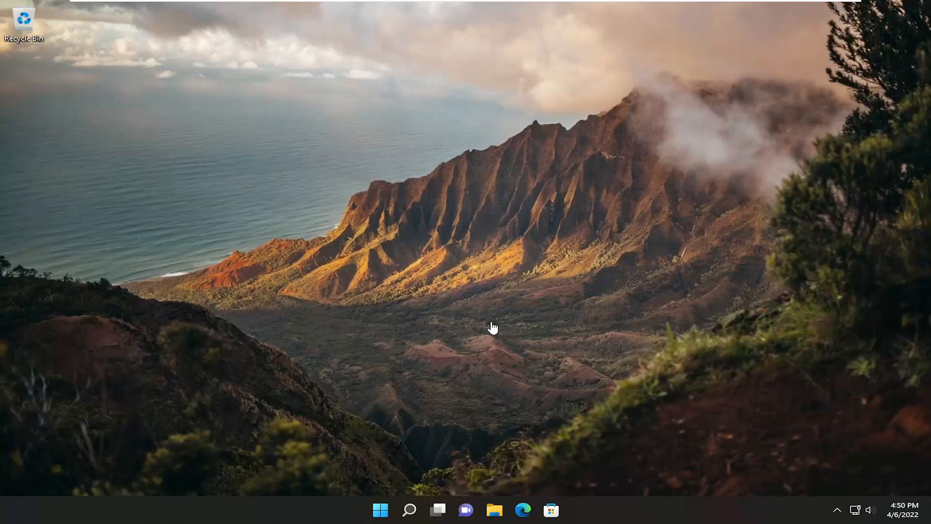
mouse_move(448, 437)
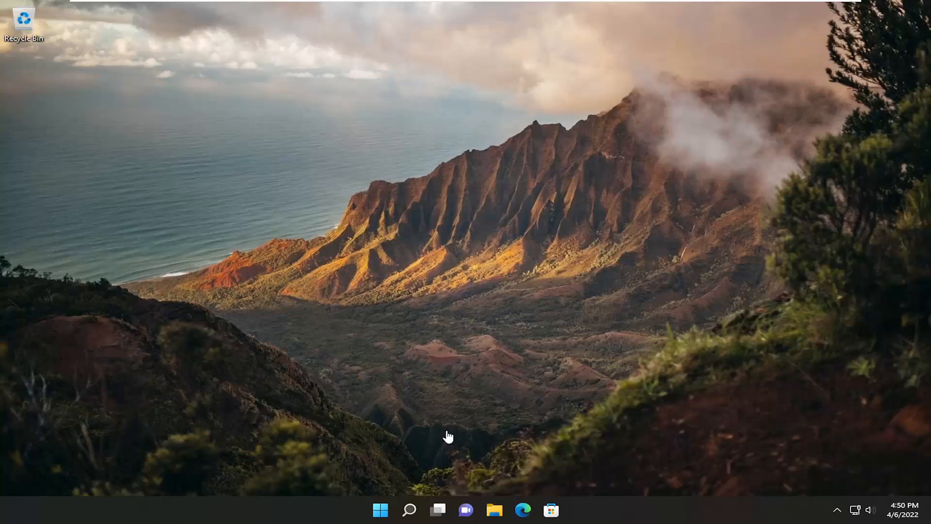
mouse_move(379, 509)
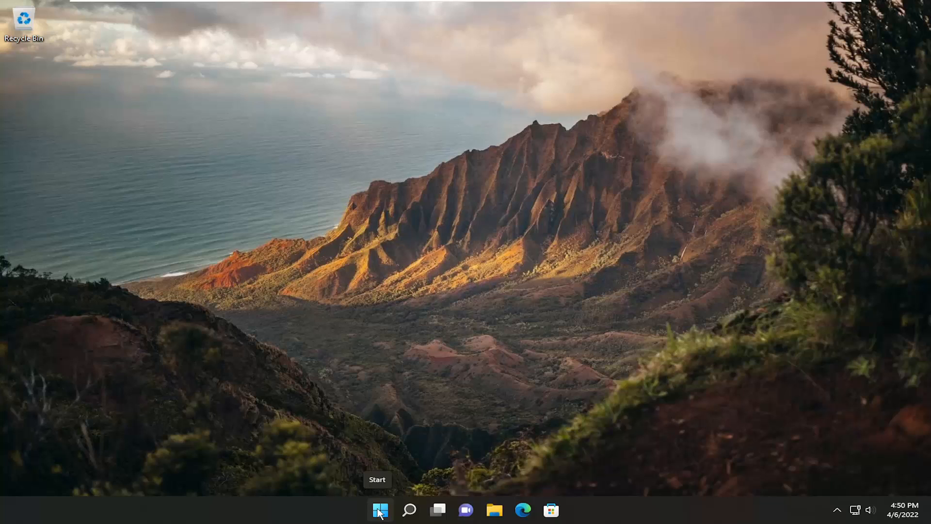
mouse_move(379, 510)
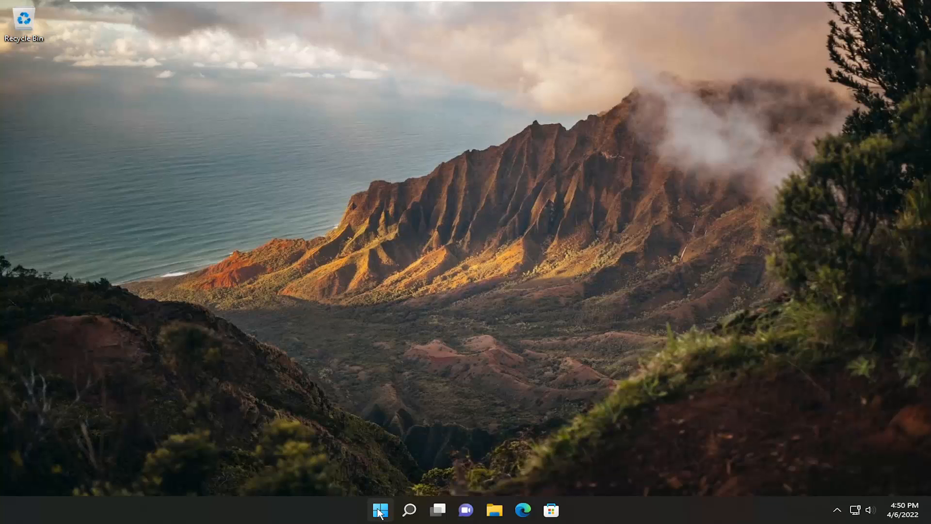
Step: Right-click Start to bring up the power-user menu for restarting into recovery
right_click(380, 510)
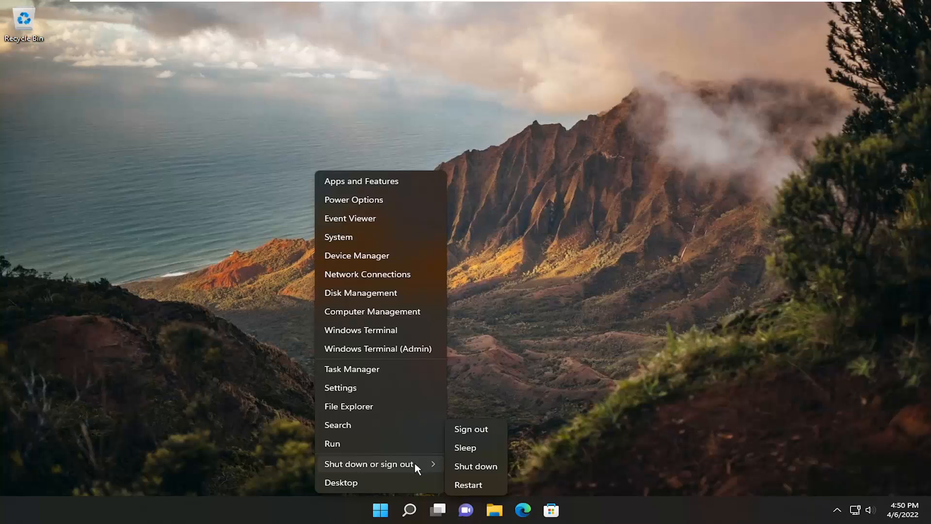
mouse_move(472, 487)
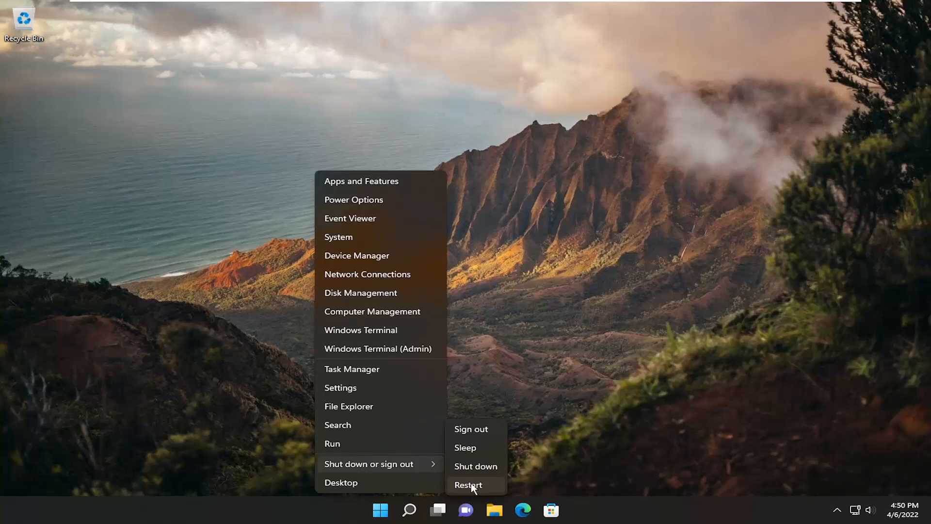
mouse_move(412, 467)
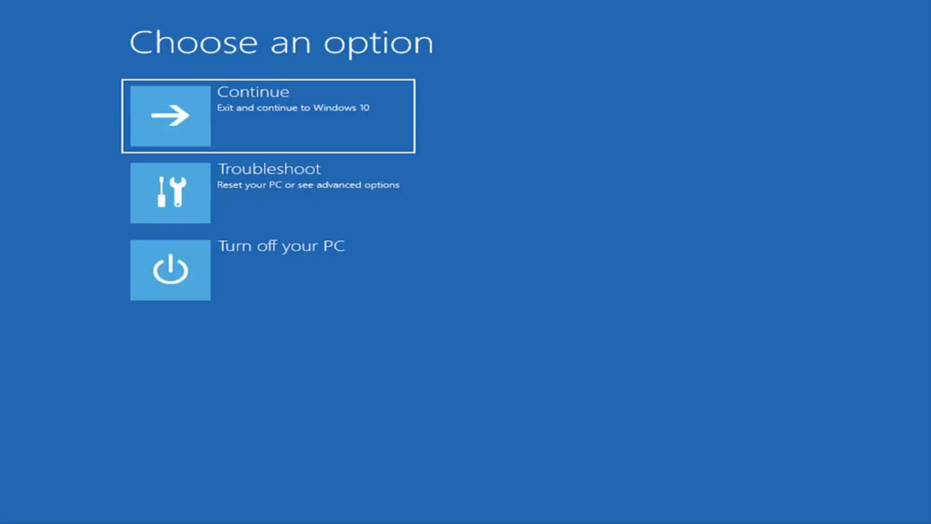
mouse_move(223, 62)
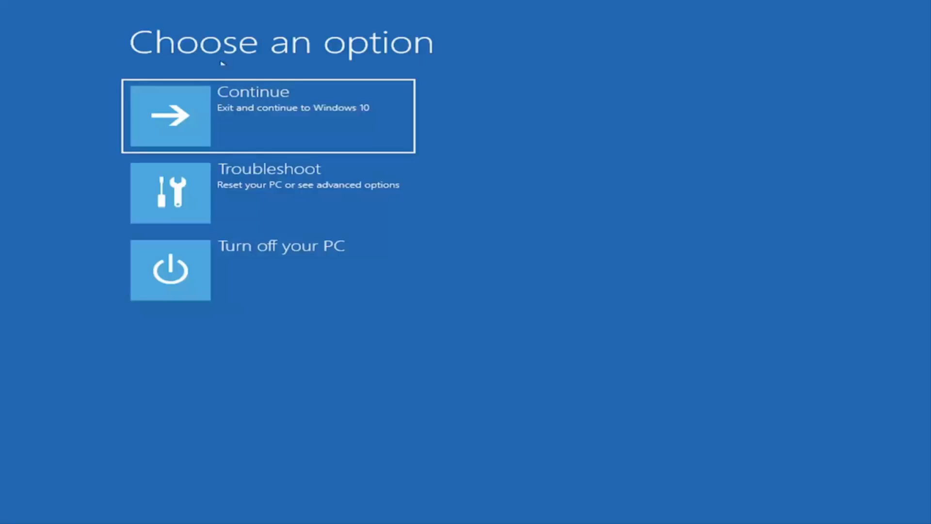
mouse_move(226, 196)
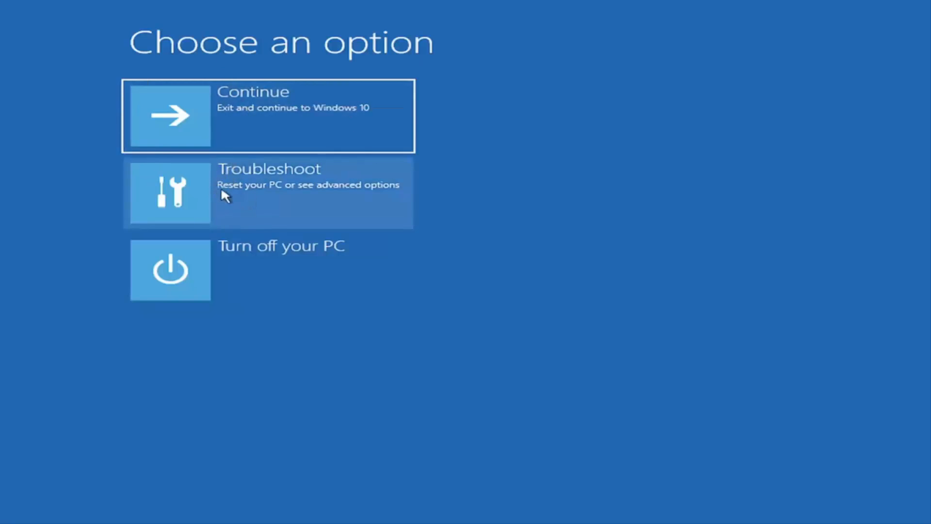
mouse_move(301, 195)
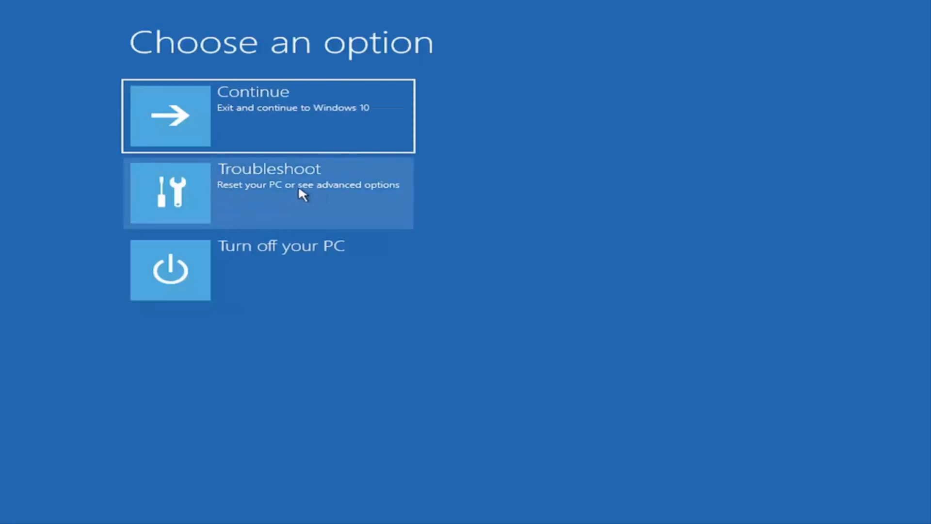
Step: Choose Troubleshoot on the Choose an option screen
click(268, 192)
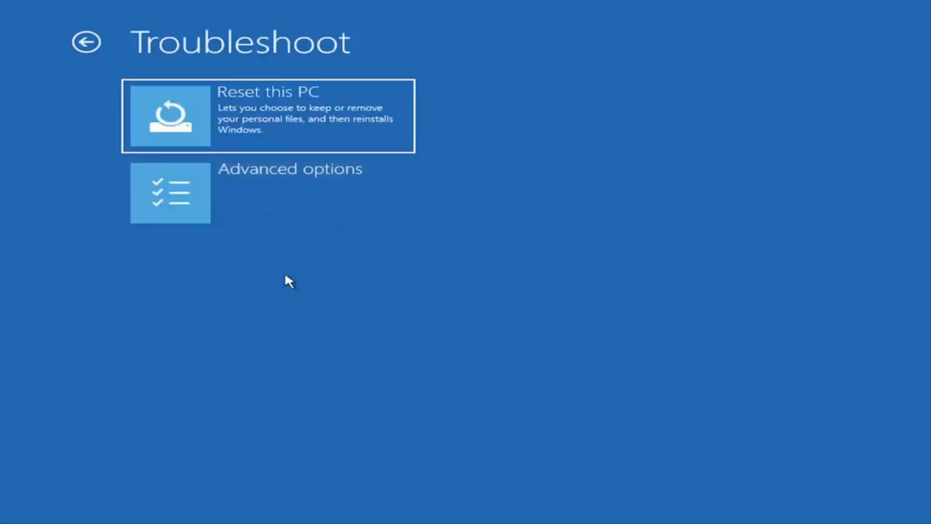
mouse_move(160, 140)
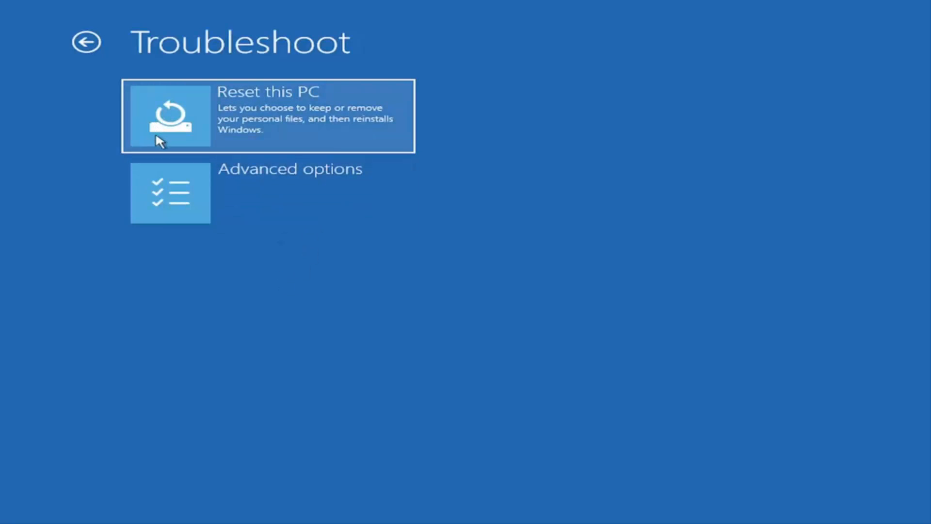
mouse_move(290, 174)
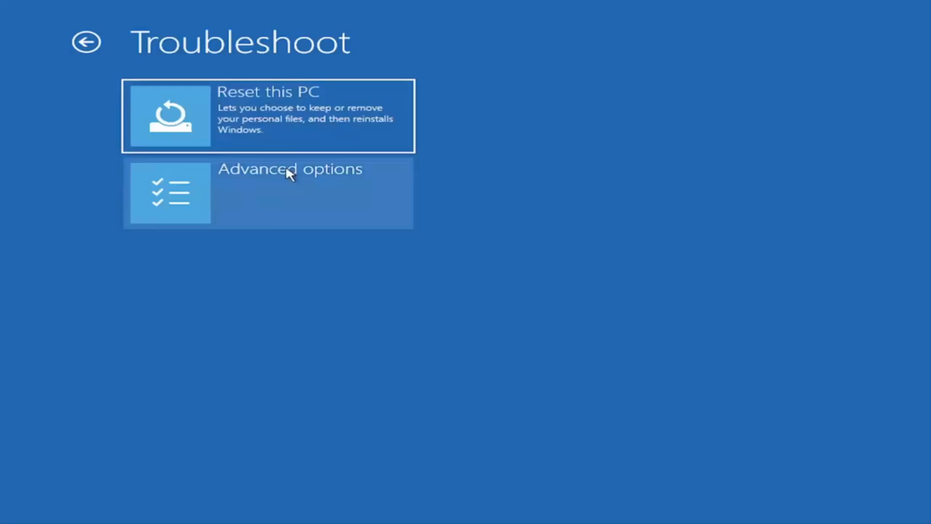
Step: Choose Reset this PC to view the Keep my files and Remove everything choices
click(268, 116)
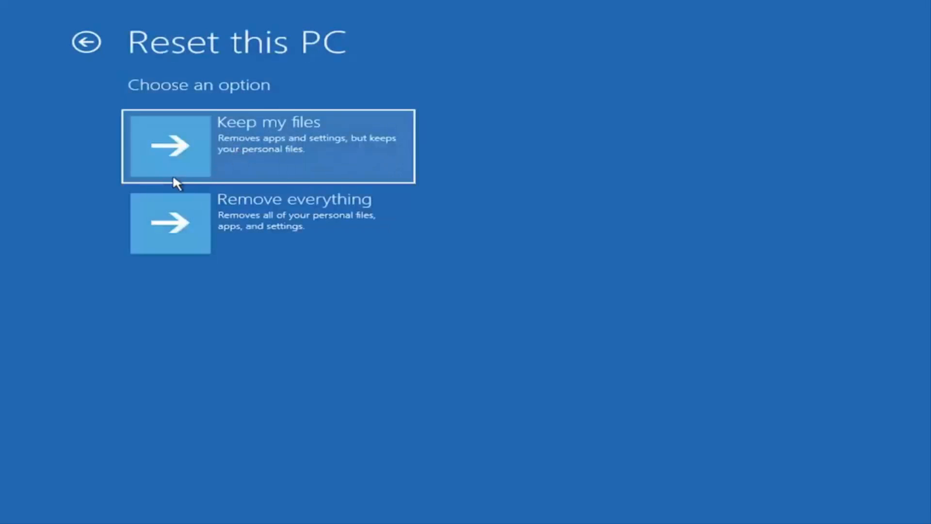
mouse_move(232, 145)
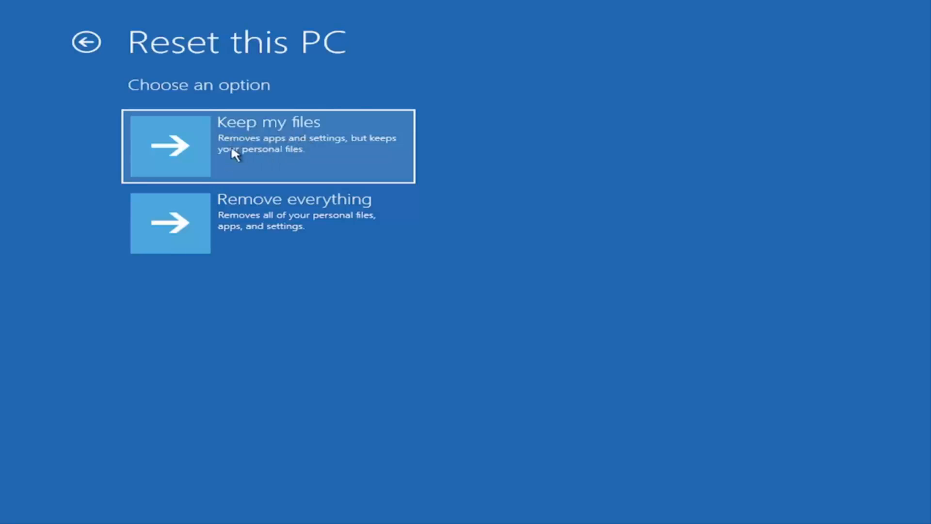
mouse_move(195, 145)
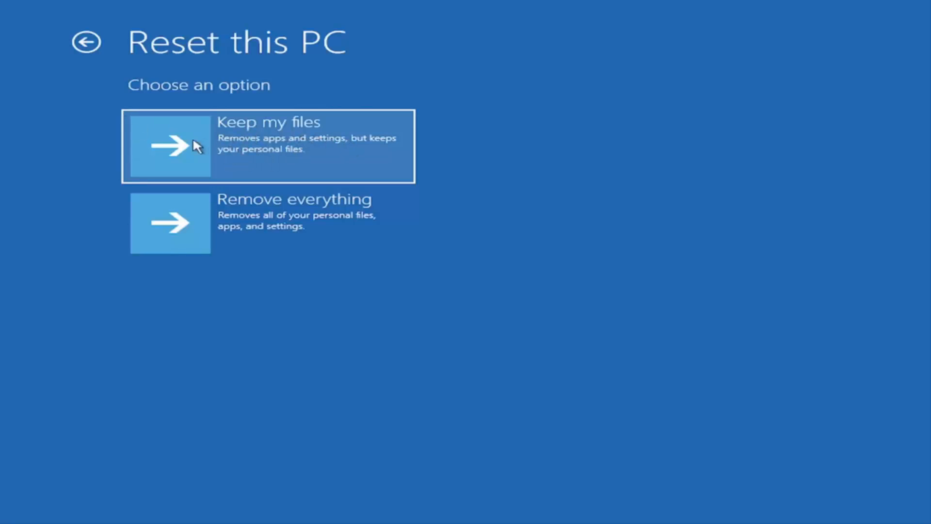
mouse_move(279, 136)
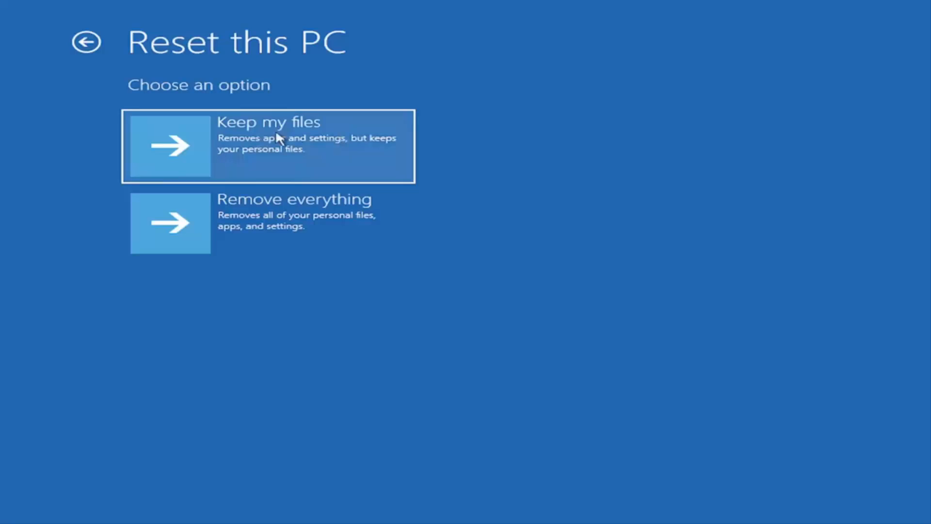
mouse_move(256, 163)
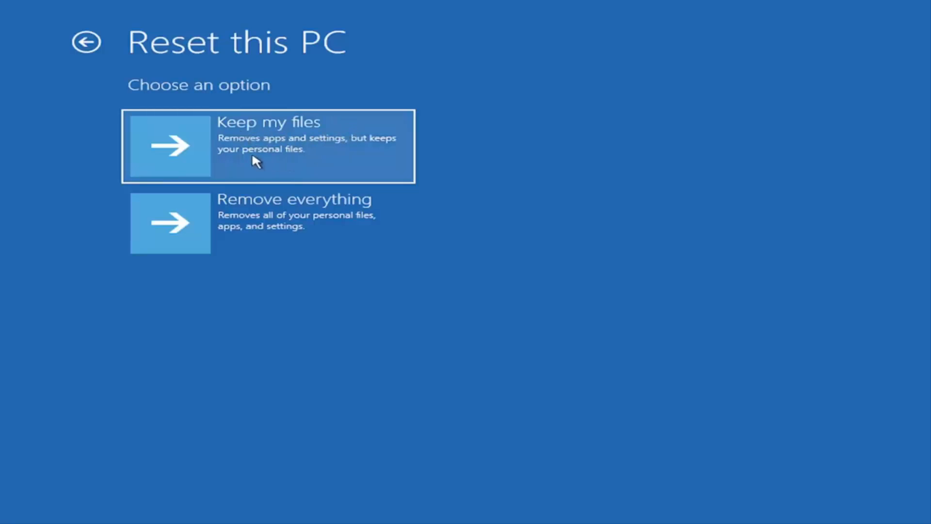
mouse_move(257, 149)
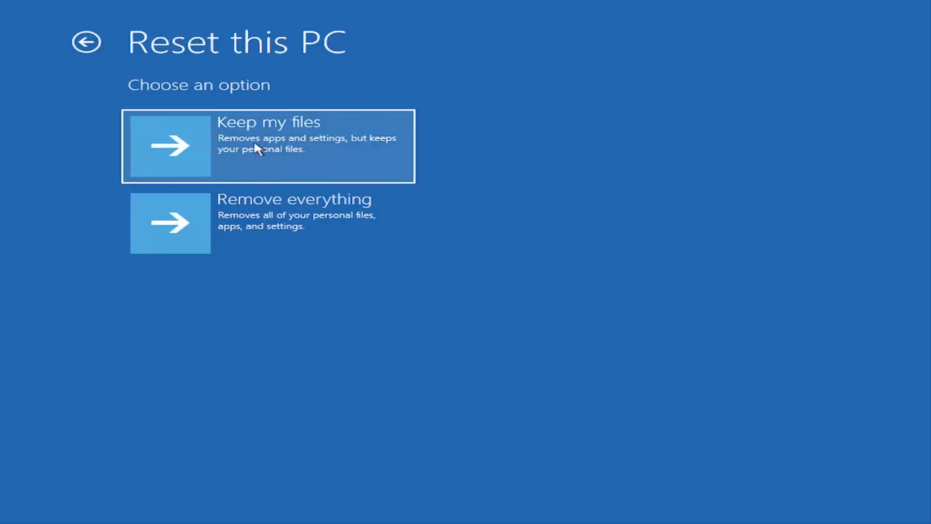
mouse_move(221, 123)
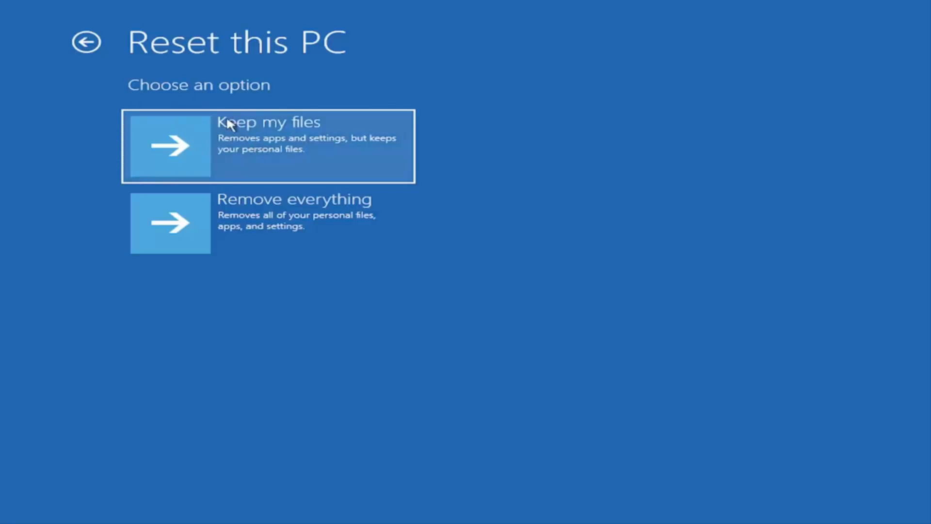
mouse_move(252, 151)
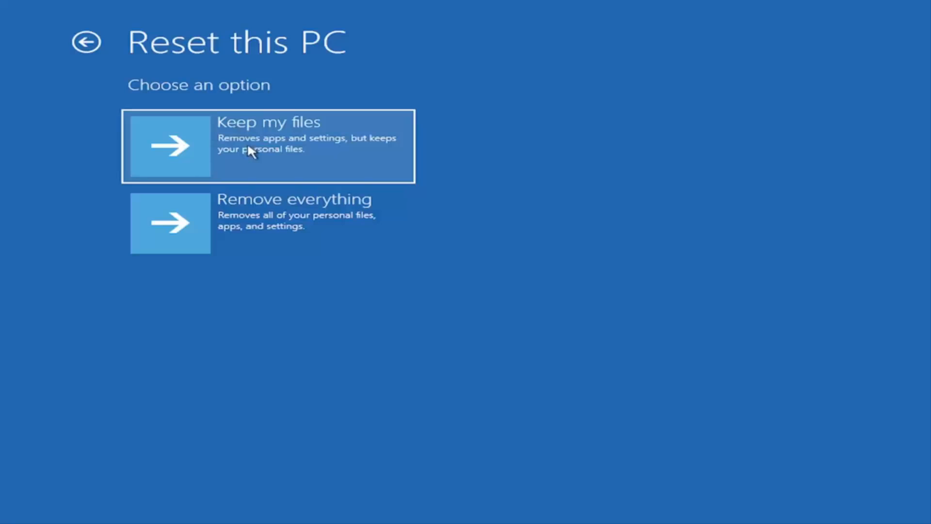
mouse_move(219, 140)
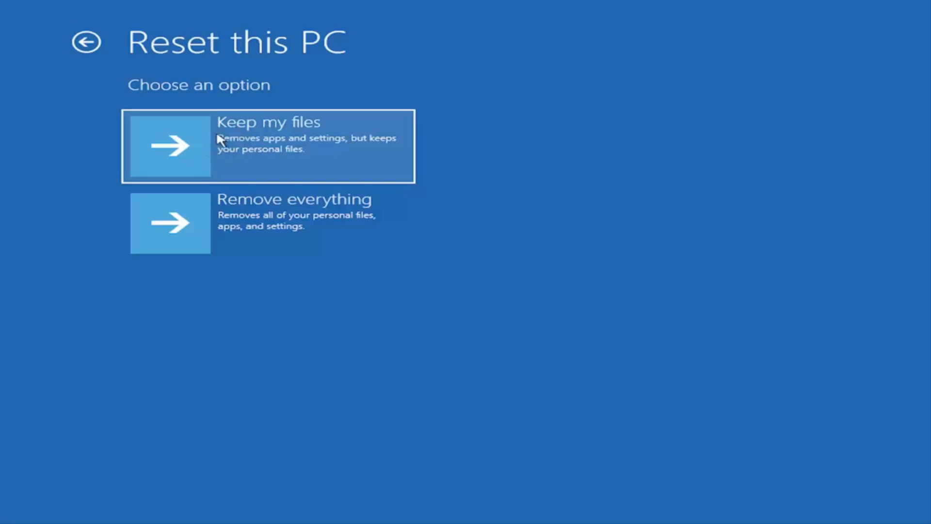
mouse_move(194, 147)
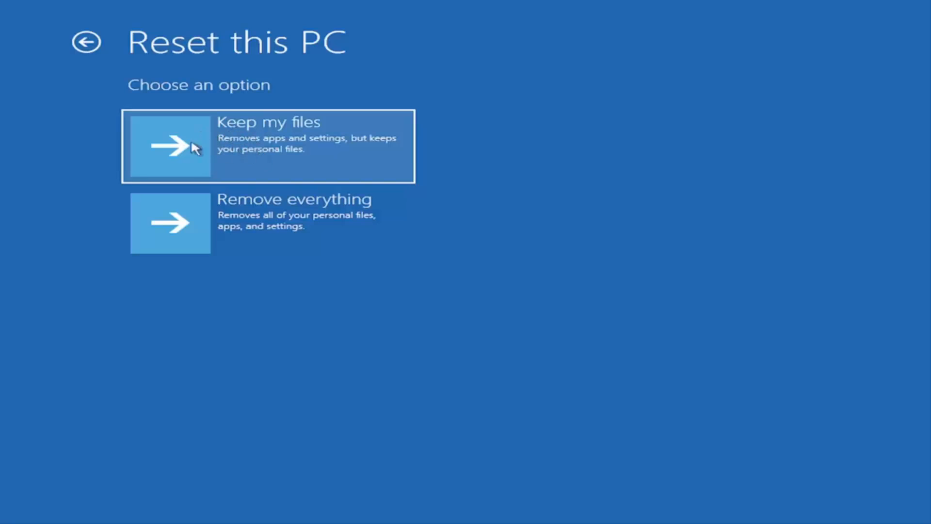
mouse_move(267, 236)
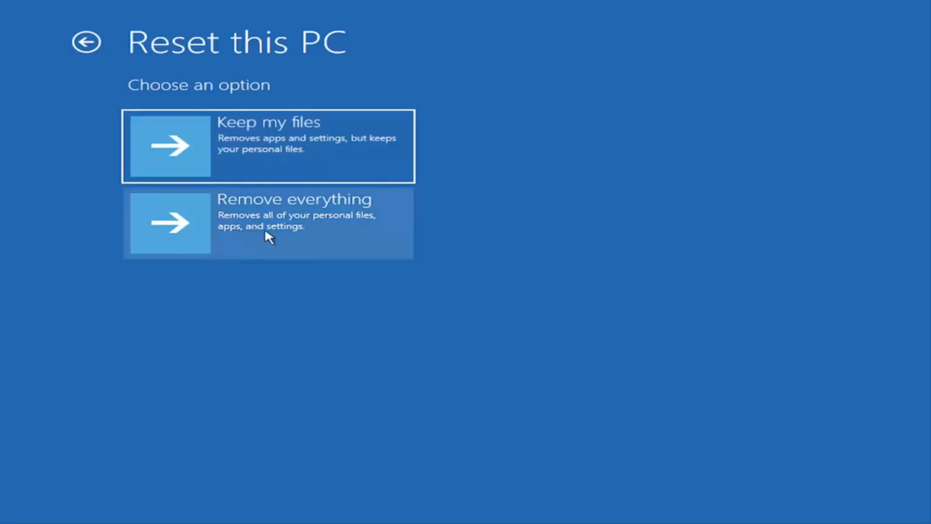
mouse_move(320, 240)
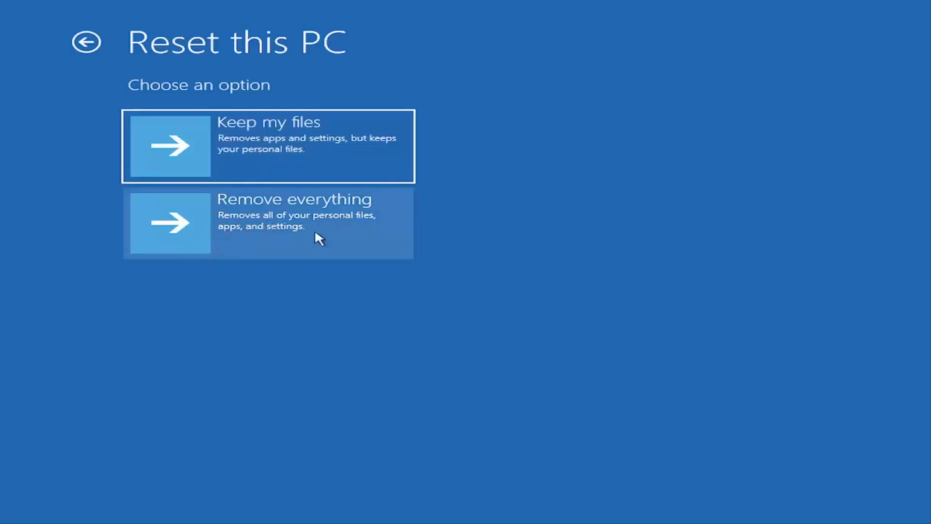
mouse_move(108, 120)
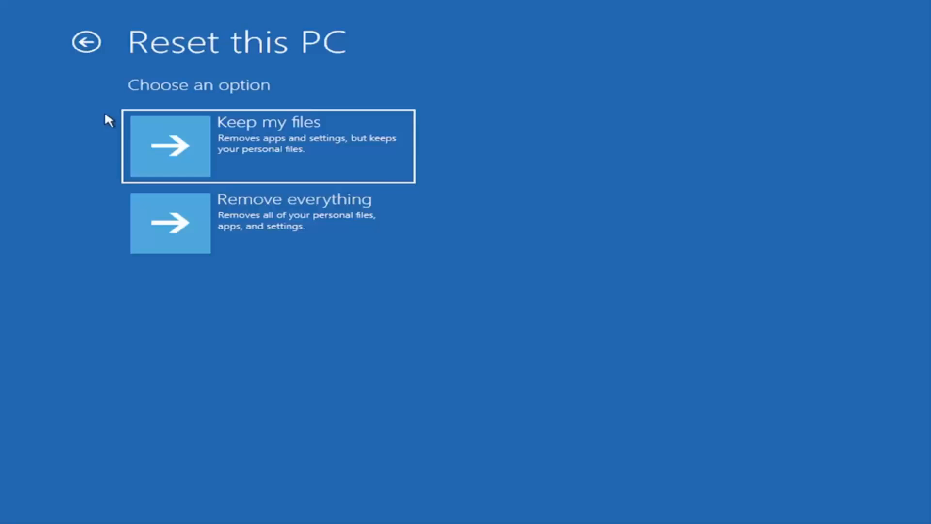
click(87, 43)
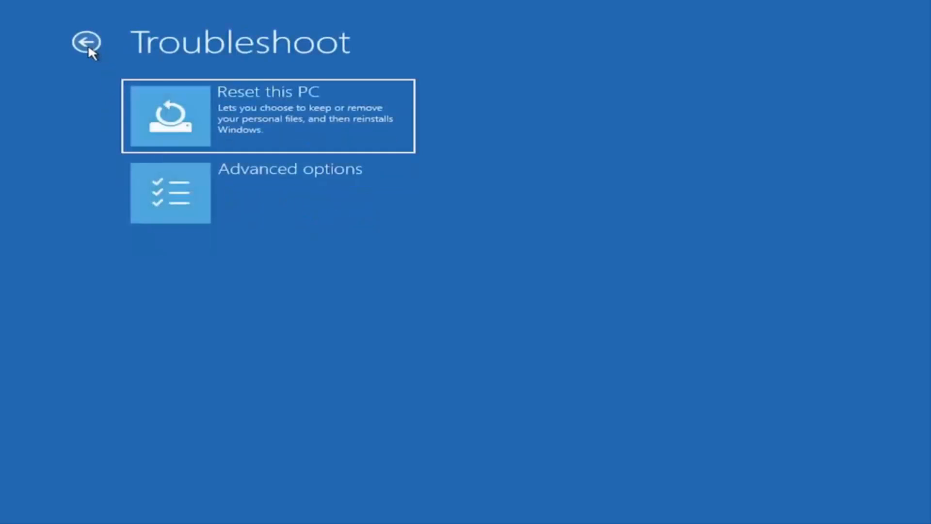
mouse_move(96, 125)
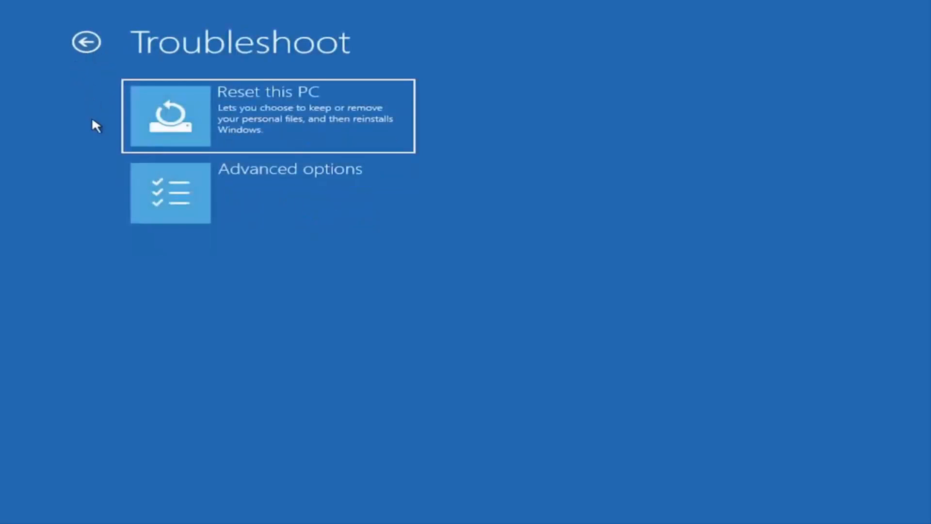
mouse_move(280, 286)
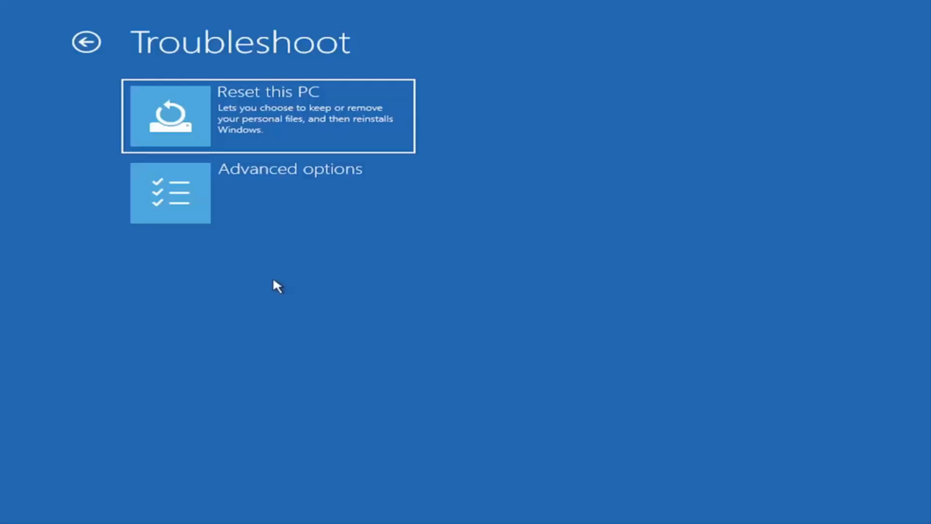
mouse_move(289, 272)
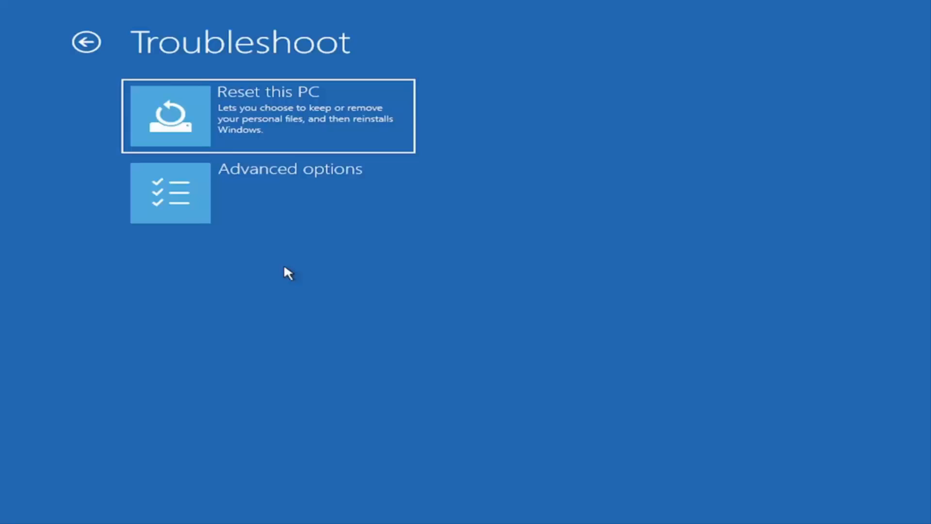
mouse_move(261, 268)
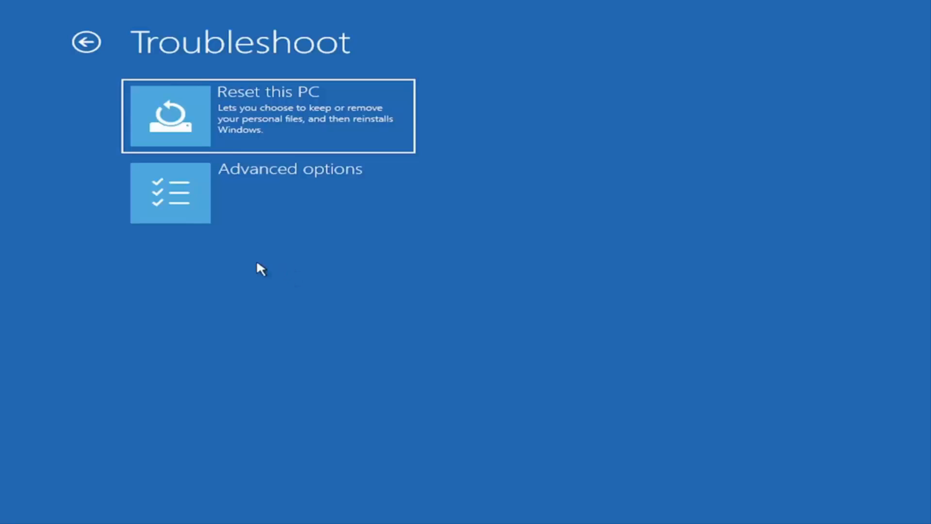
mouse_move(233, 200)
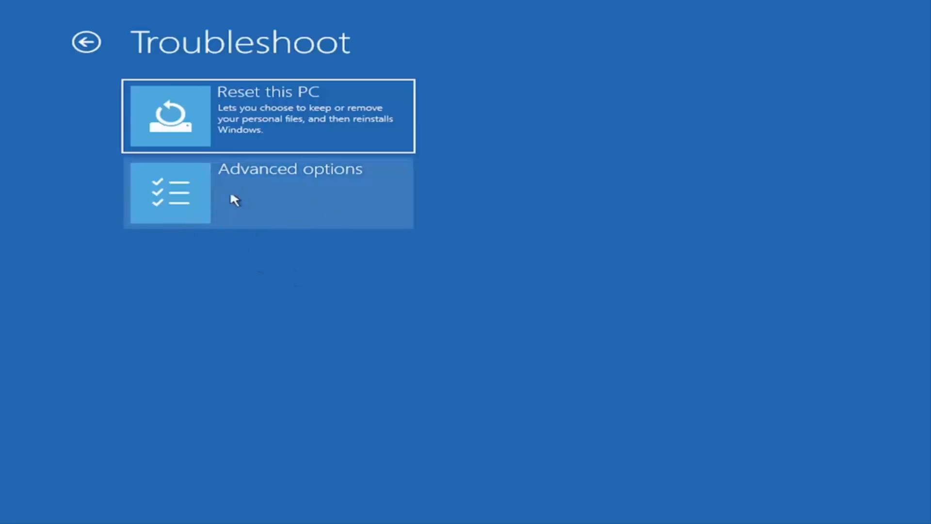
Step: Go to Advanced options and launch the recovery Command Prompt
click(268, 193)
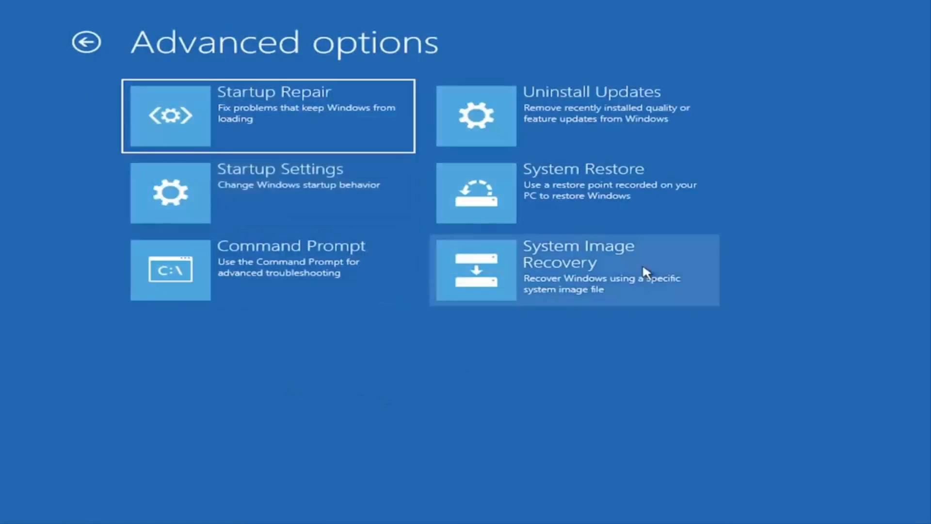
mouse_move(290, 427)
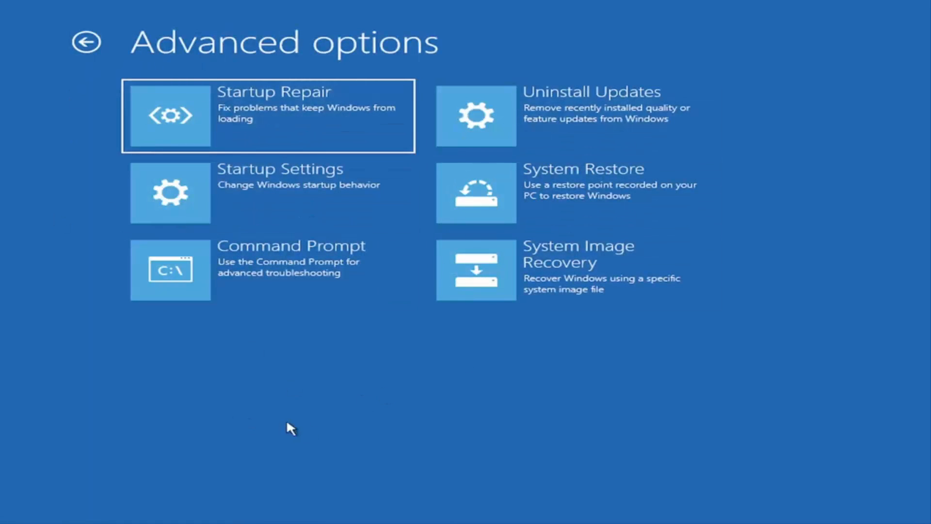
mouse_move(370, 394)
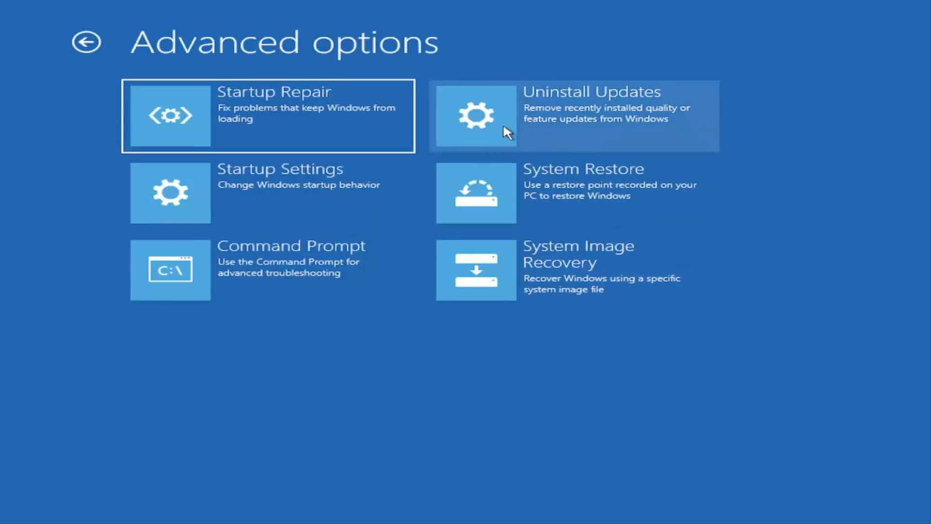
mouse_move(213, 137)
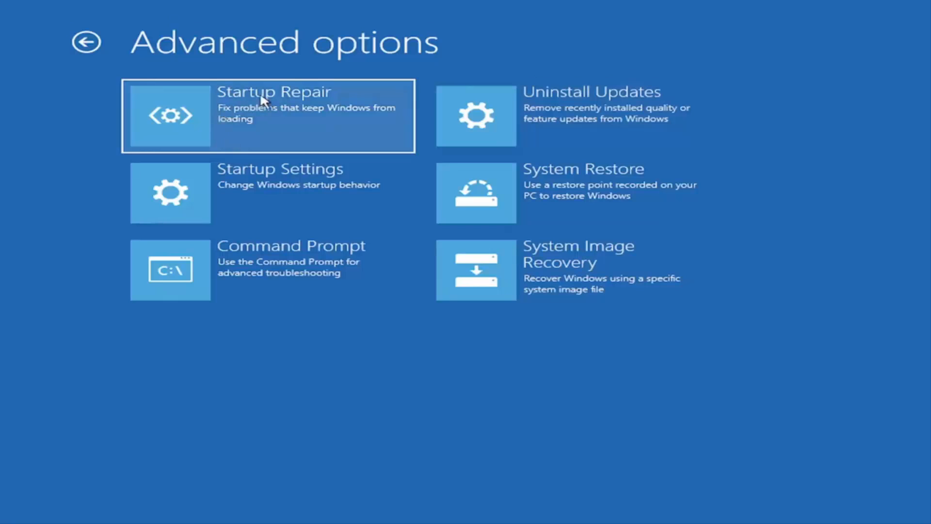
mouse_move(206, 113)
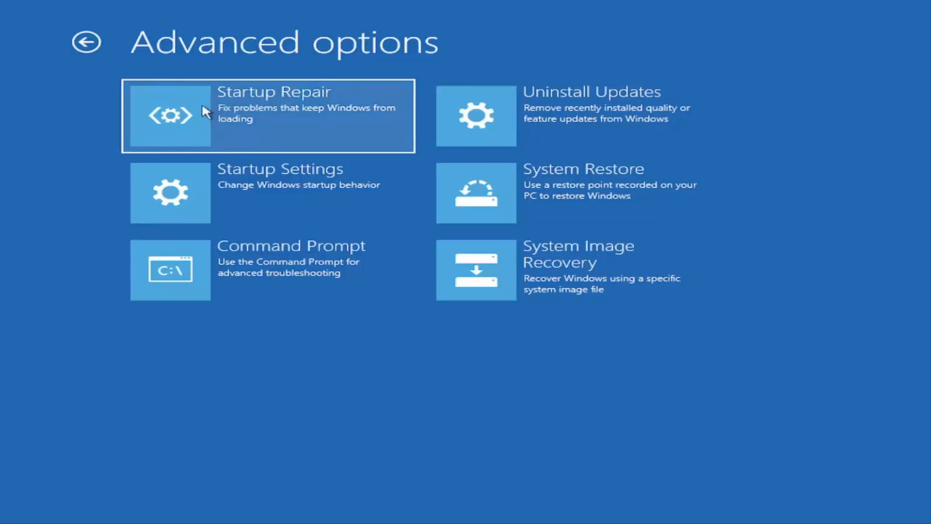
mouse_move(211, 114)
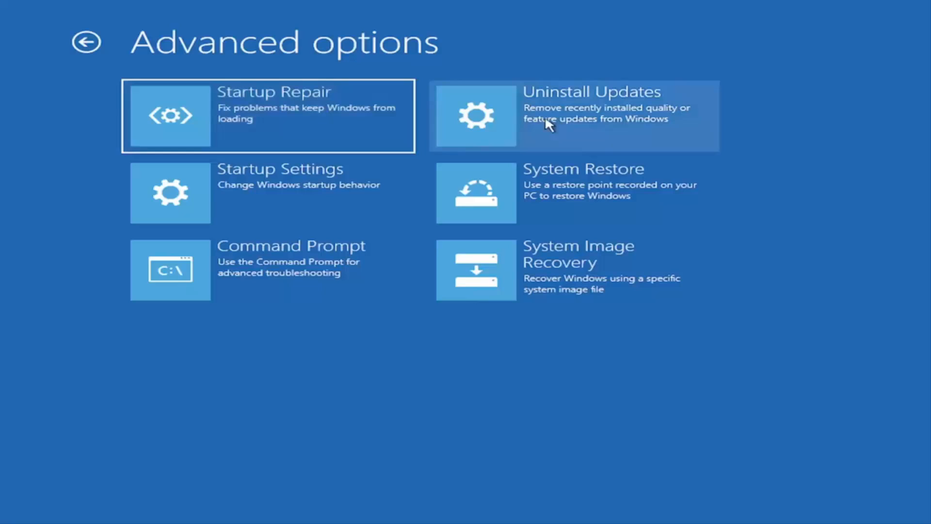
mouse_move(585, 129)
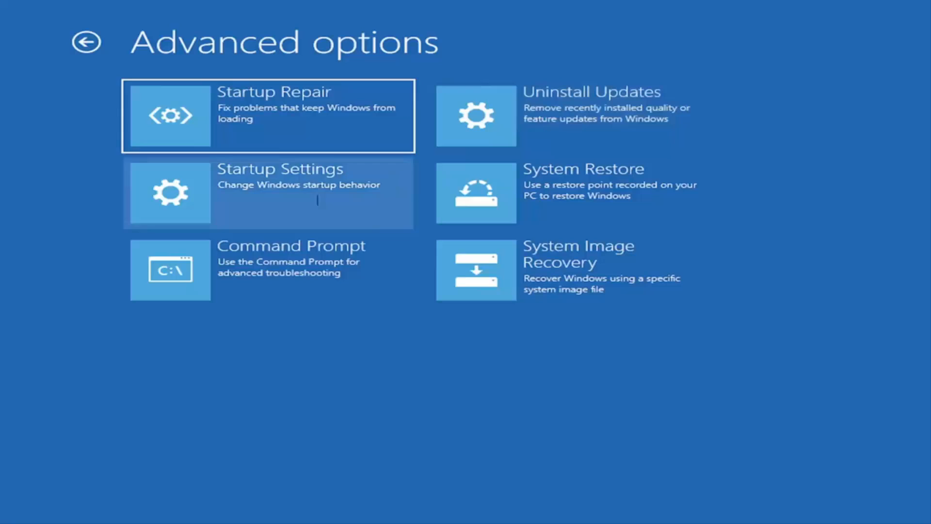
mouse_move(256, 199)
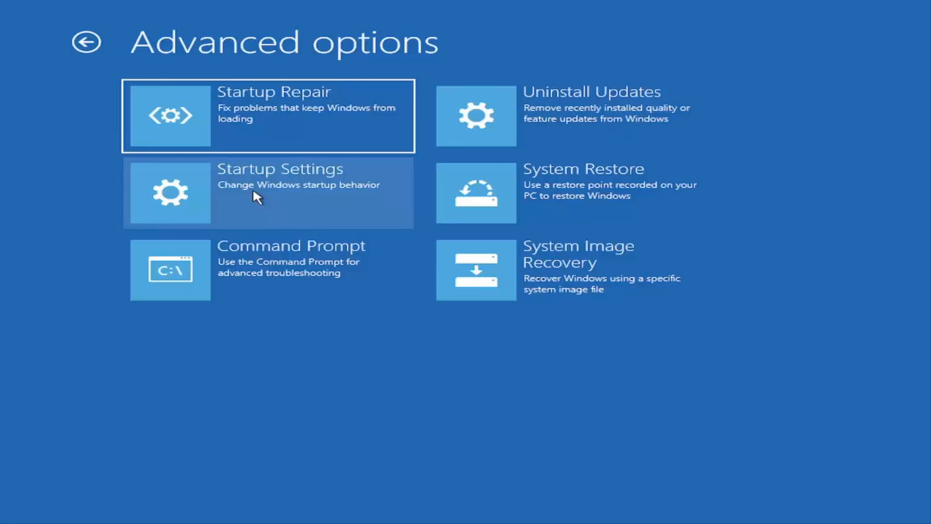
mouse_move(312, 202)
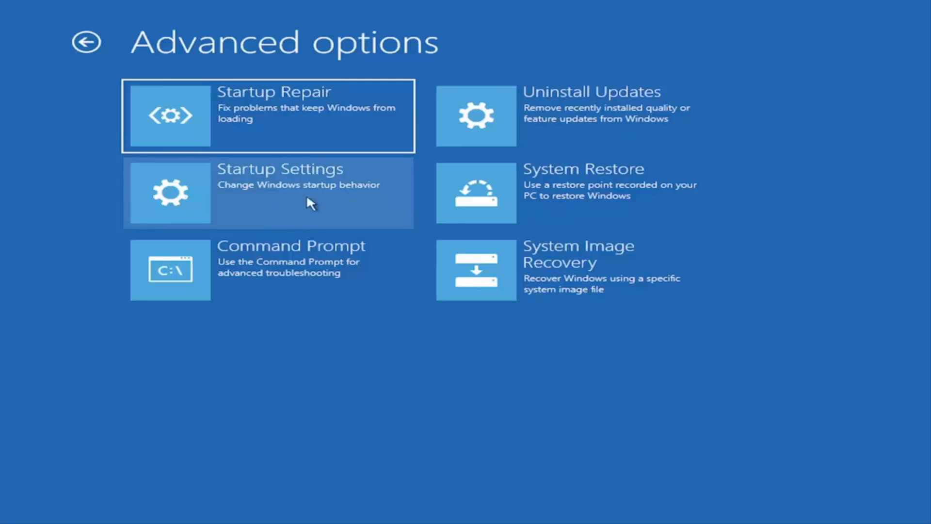
mouse_move(298, 185)
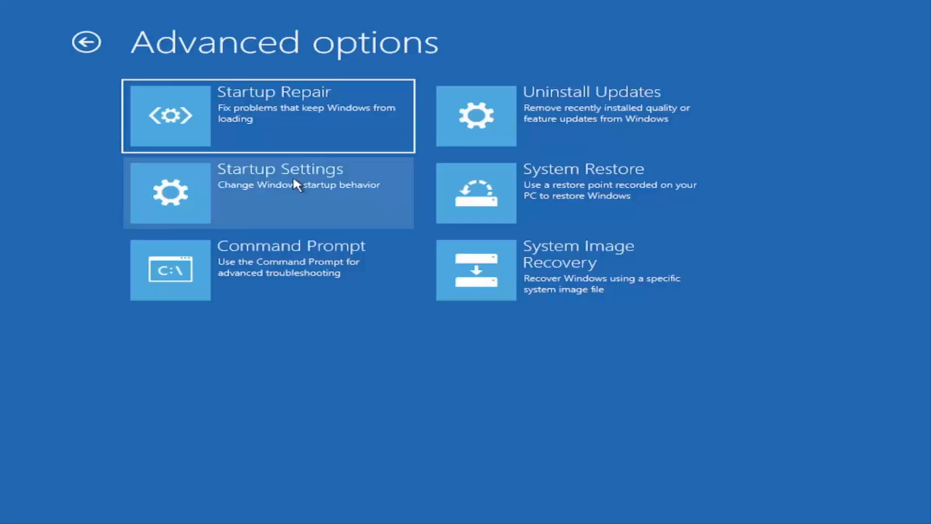
mouse_move(326, 273)
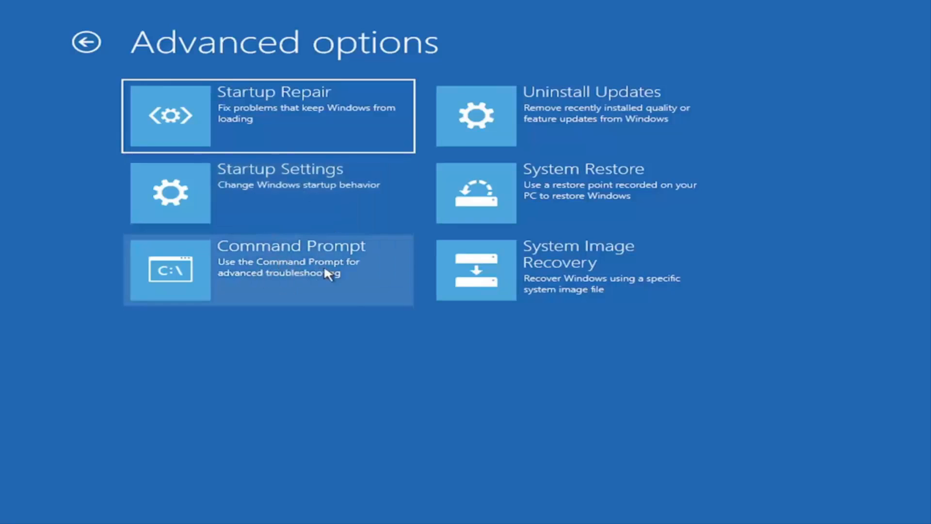
mouse_move(573, 192)
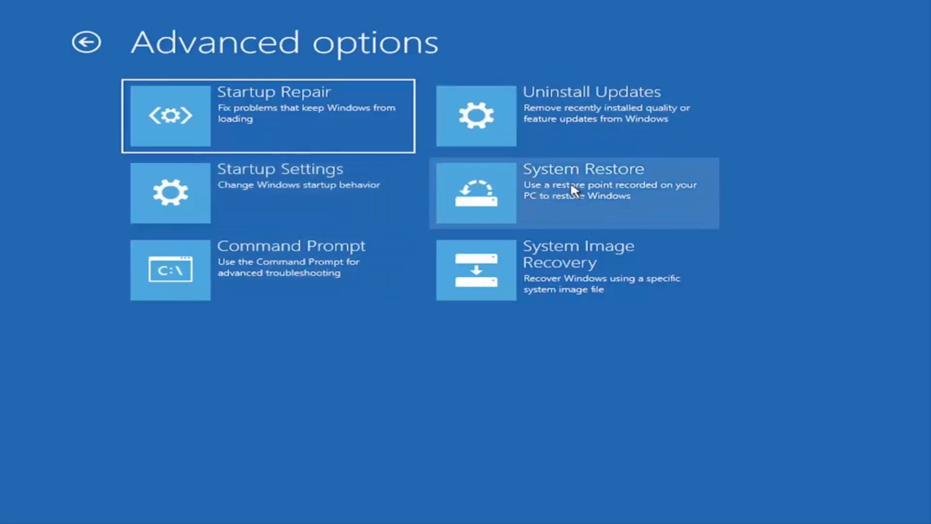
mouse_move(557, 208)
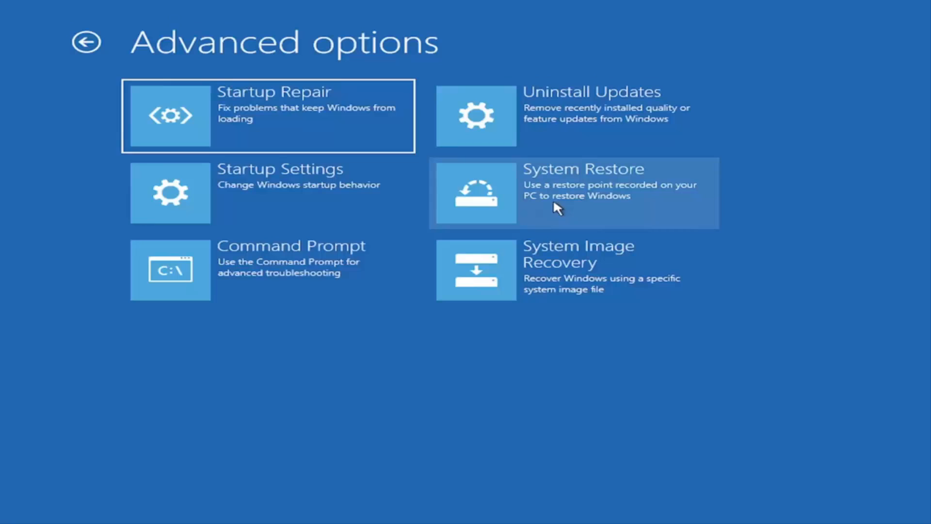
mouse_move(558, 190)
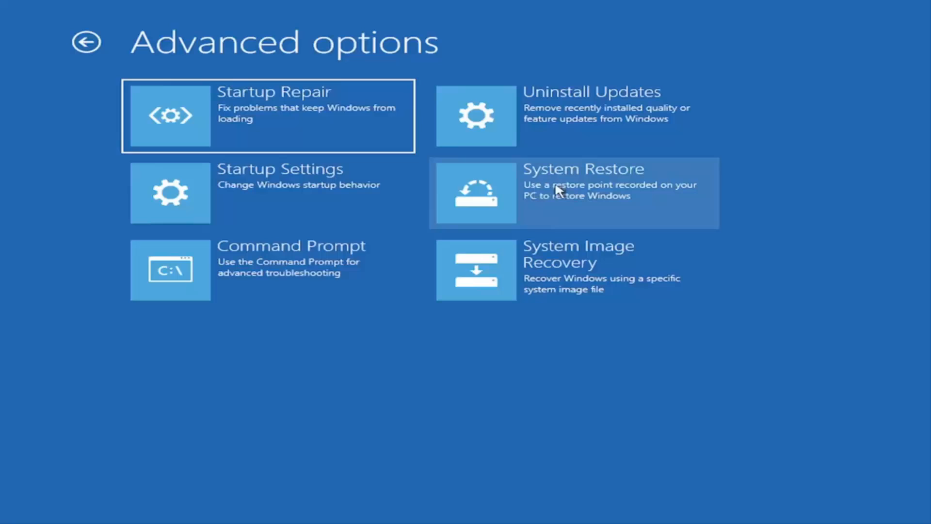
mouse_move(556, 187)
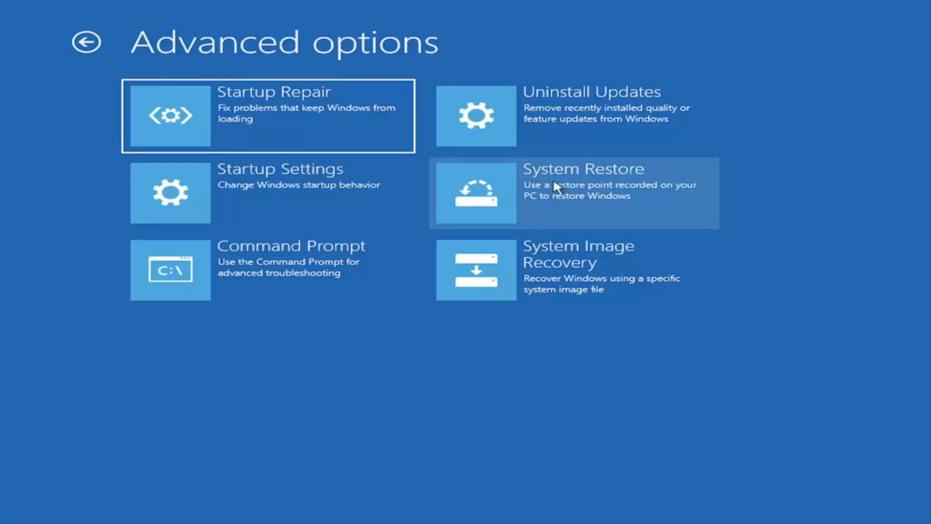
mouse_move(570, 194)
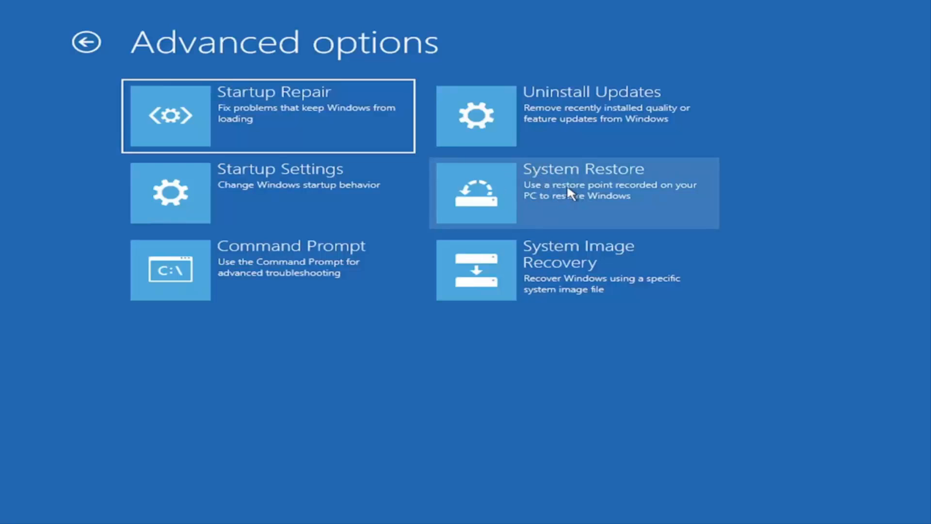
mouse_move(598, 184)
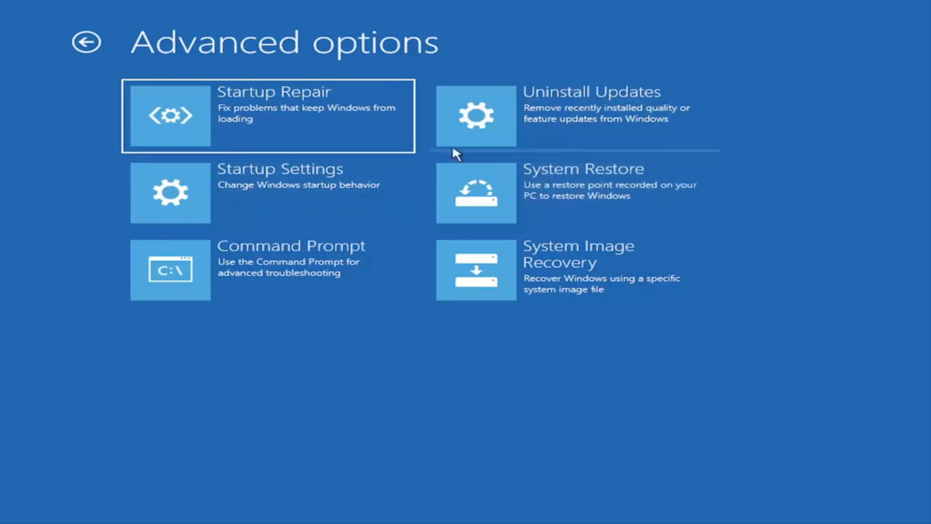
mouse_move(656, 259)
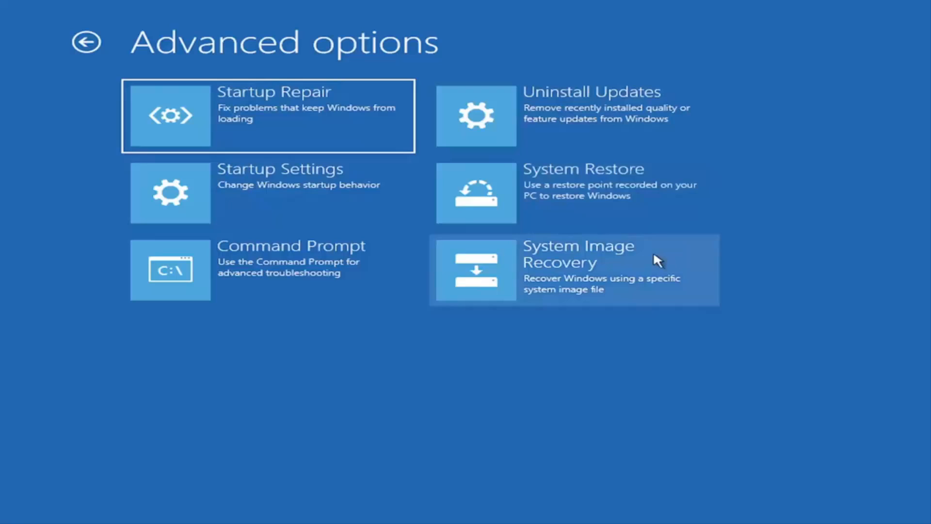
mouse_move(679, 129)
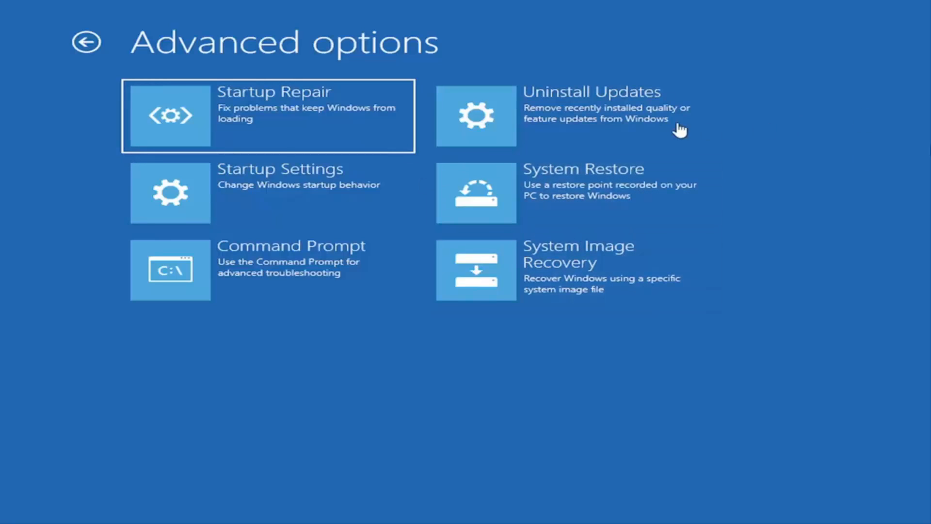
mouse_move(246, 331)
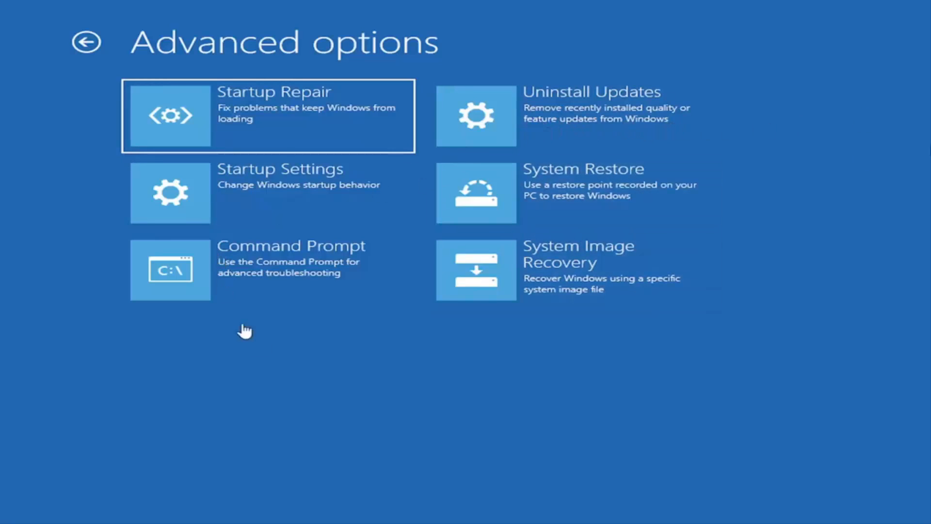
mouse_move(225, 280)
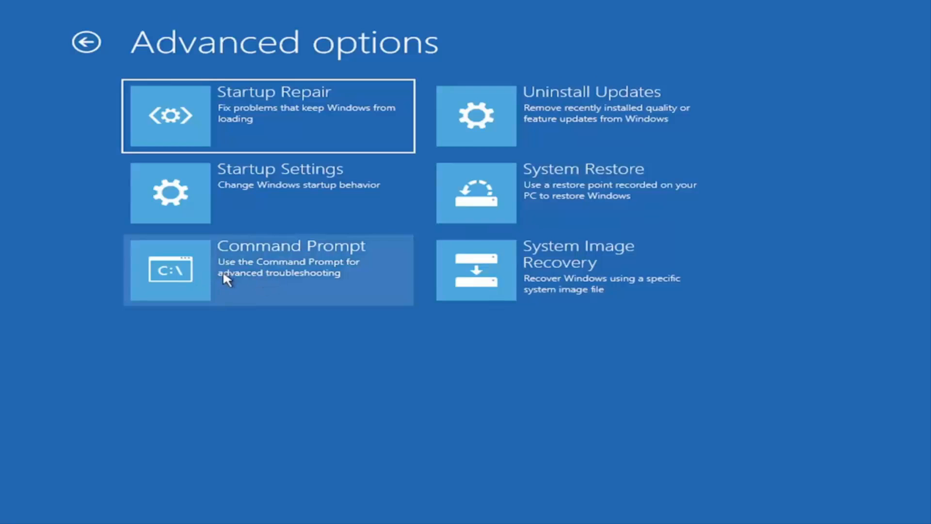
click(267, 269)
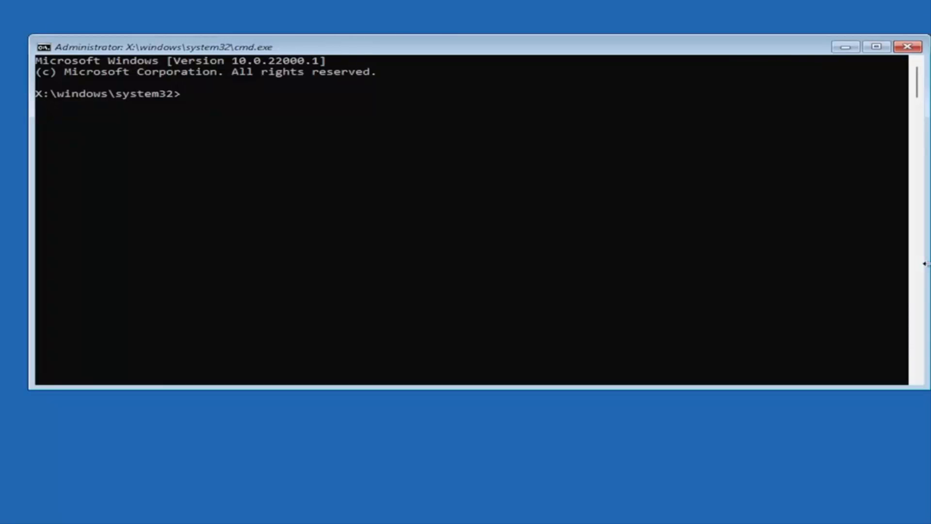
mouse_move(845, 350)
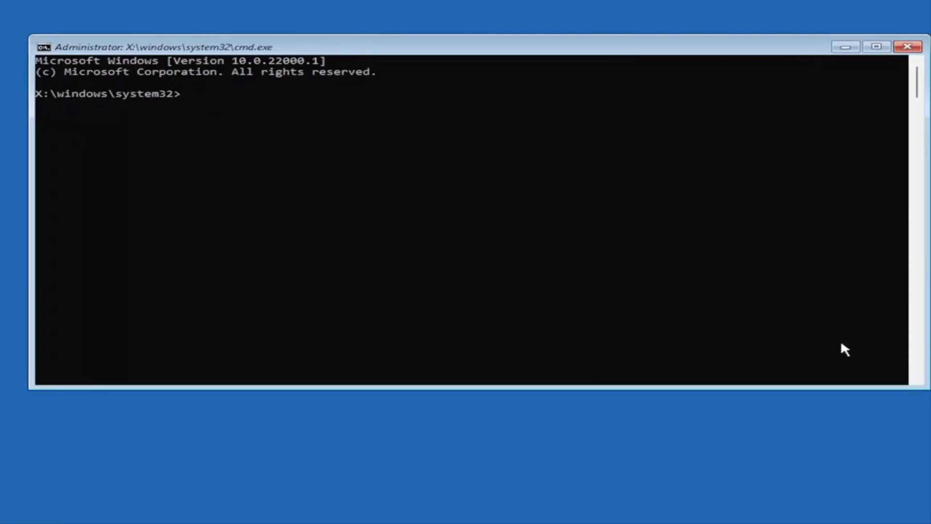
mouse_move(926, 349)
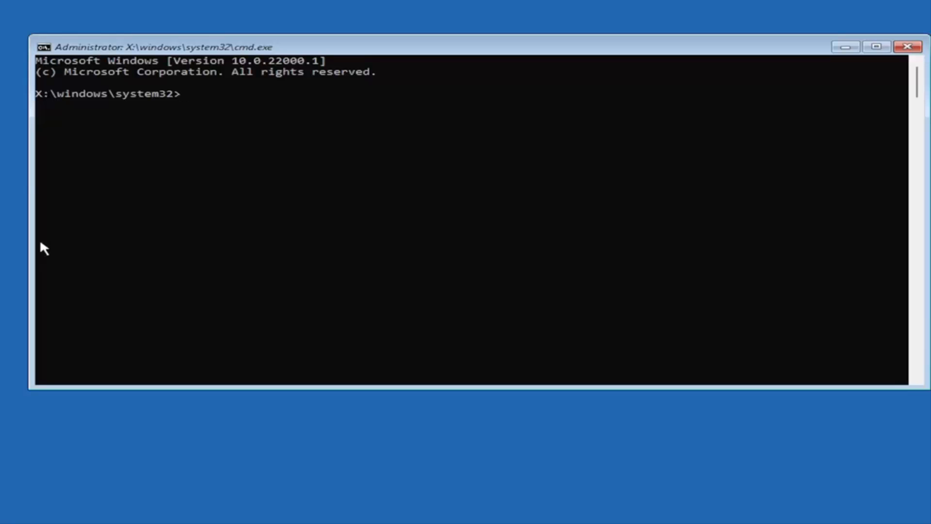
mouse_move(159, 188)
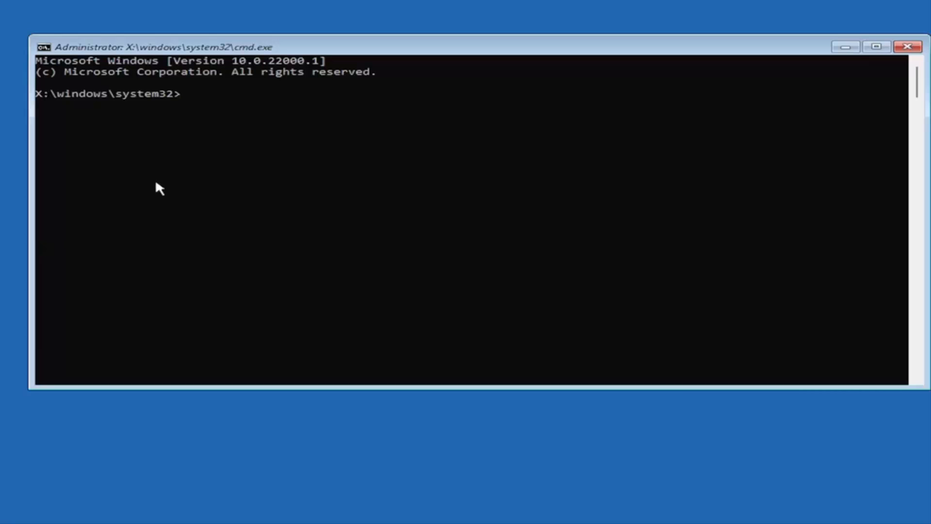
Step: Run 'Bootrec /fixmbr' to repair the master boot record
text(B)
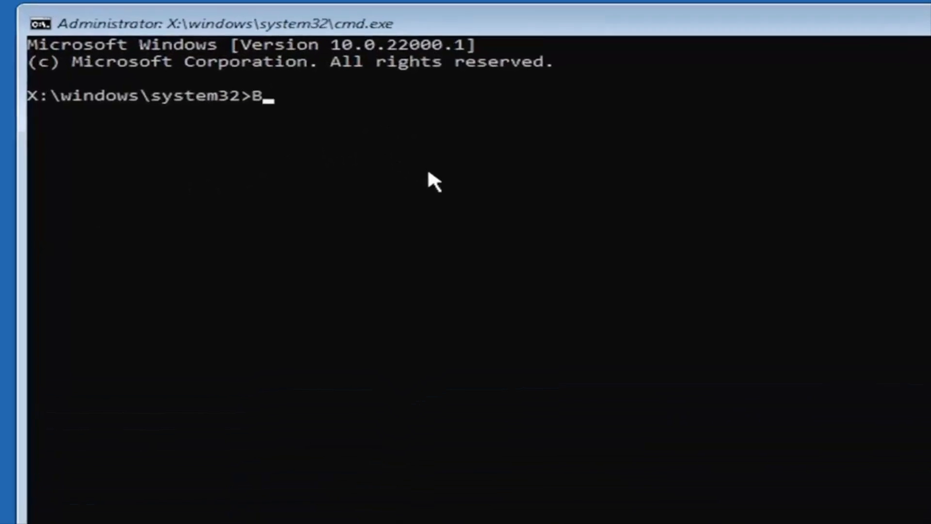
text(oot)
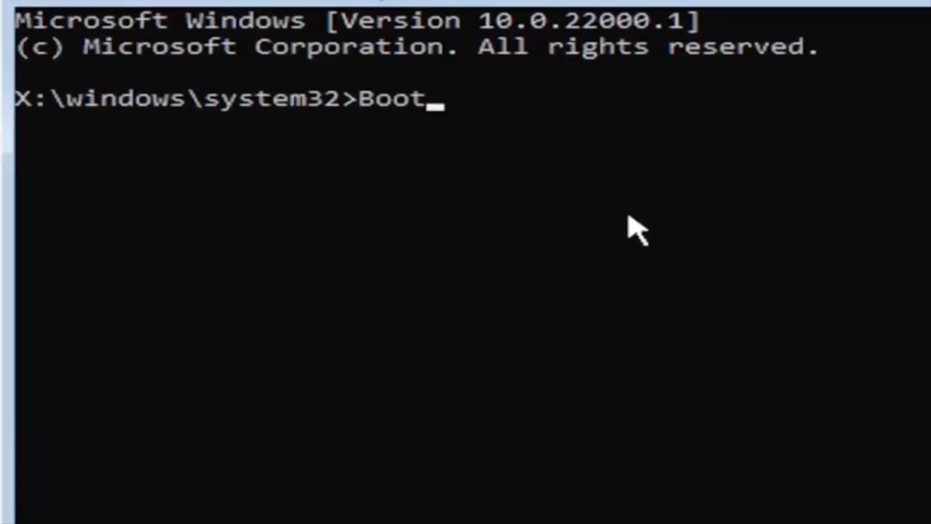
text(rec)
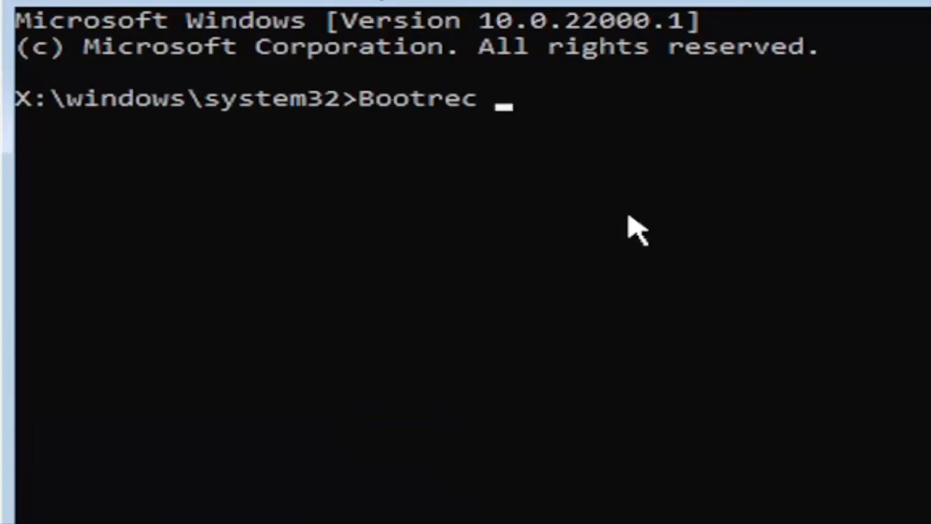
text(/fix)
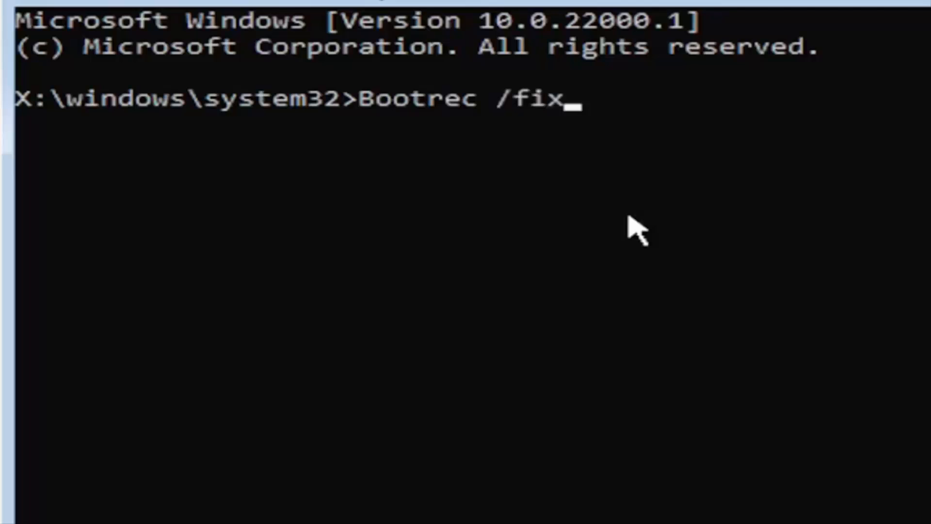
text(mbr)
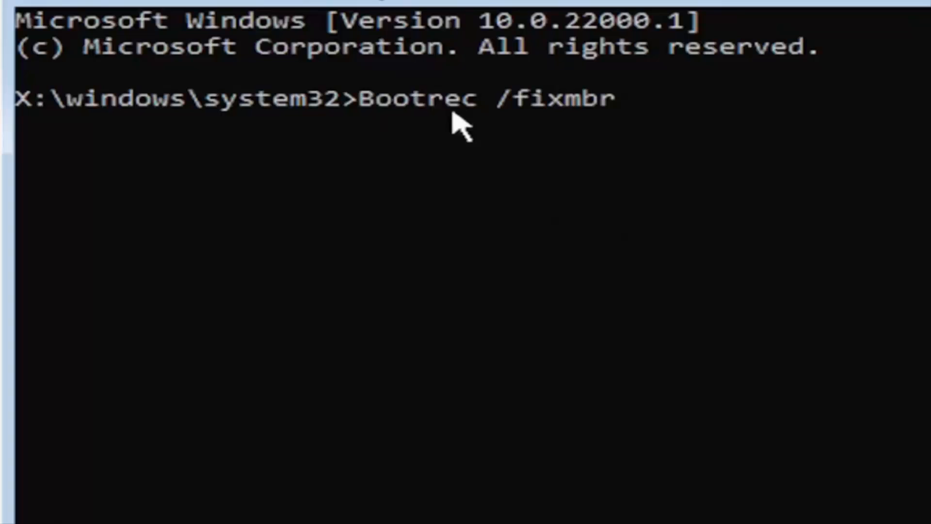
mouse_move(608, 127)
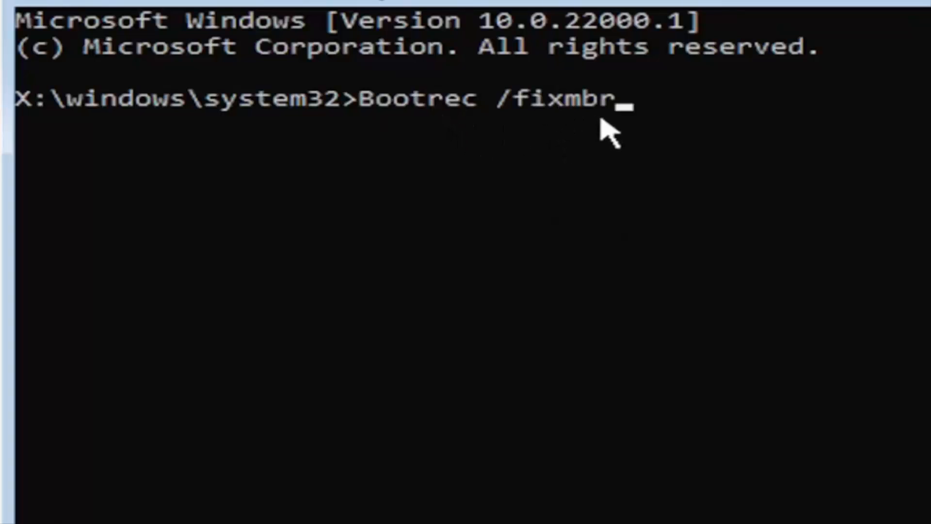
mouse_move(687, 188)
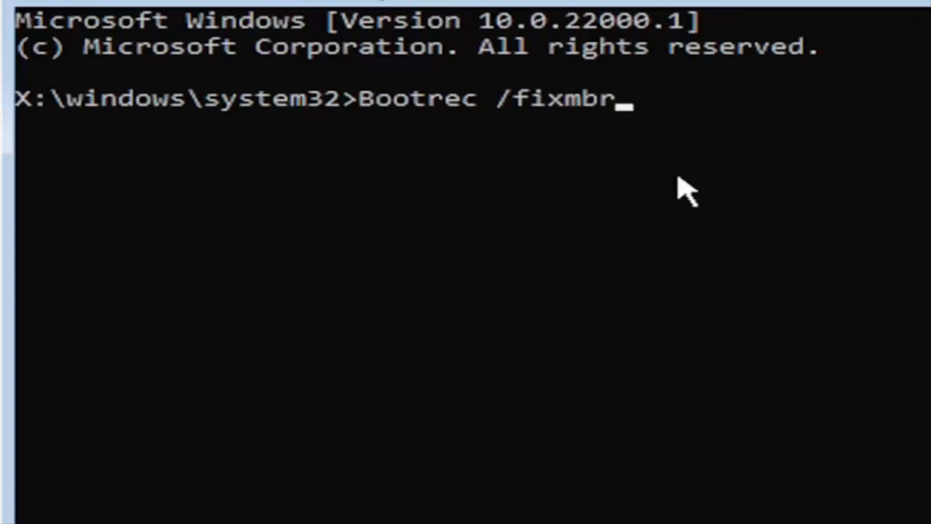
key(Return)
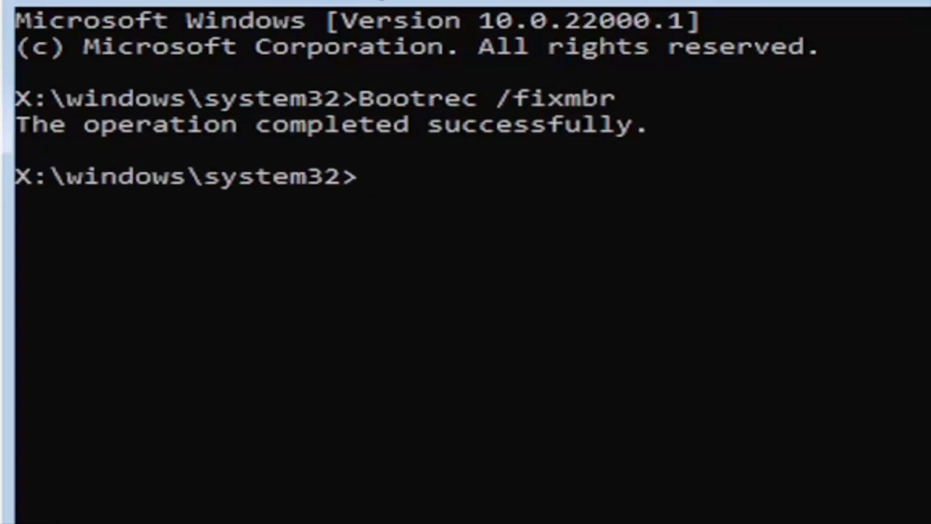
mouse_move(414, 494)
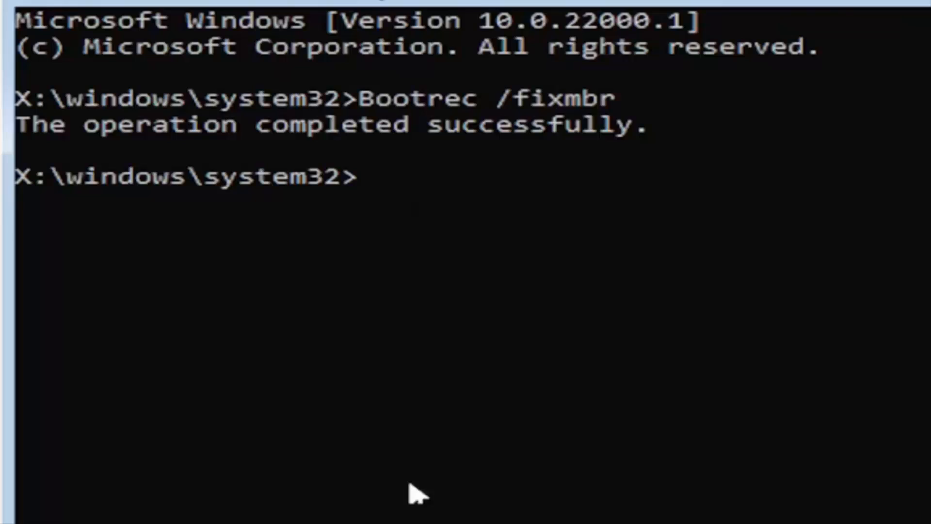
mouse_move(407, 504)
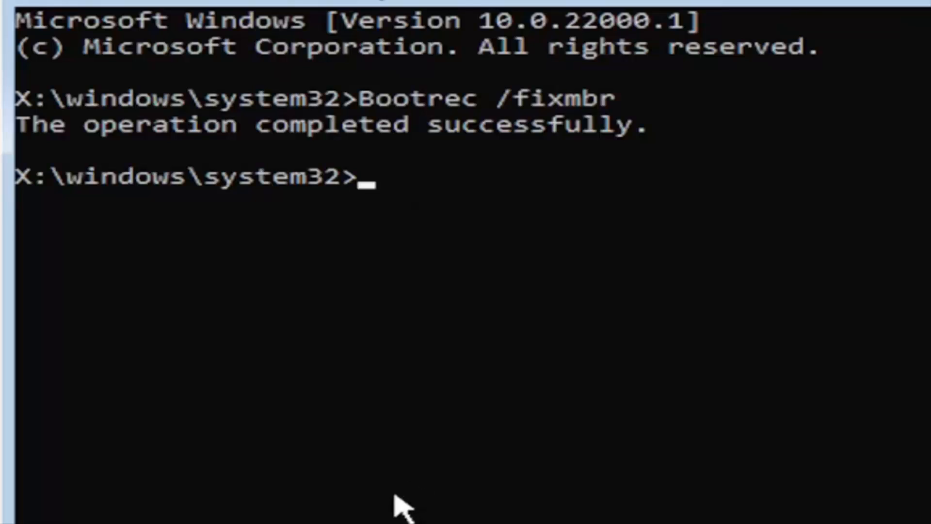
Step: Run 'bcdedit /export c:\bcdbackup' to back up the boot configuration
text(b)
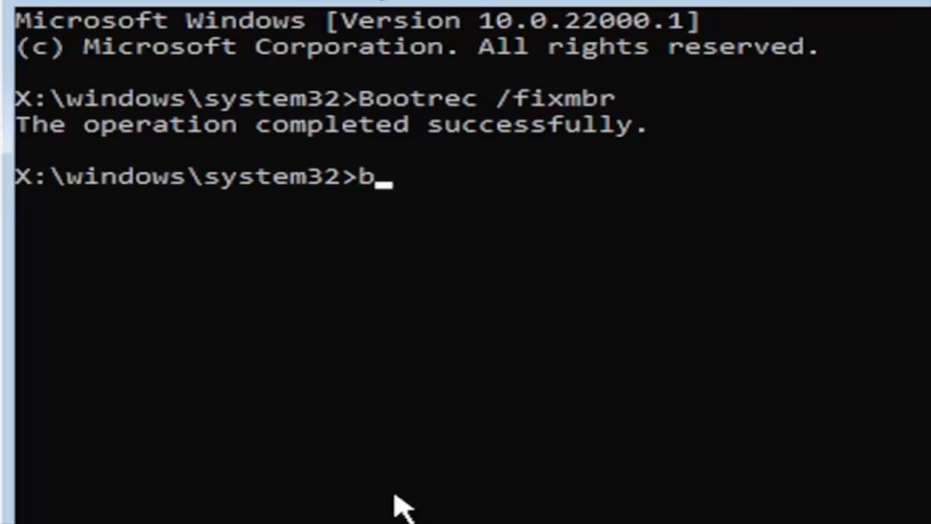
text(cded)
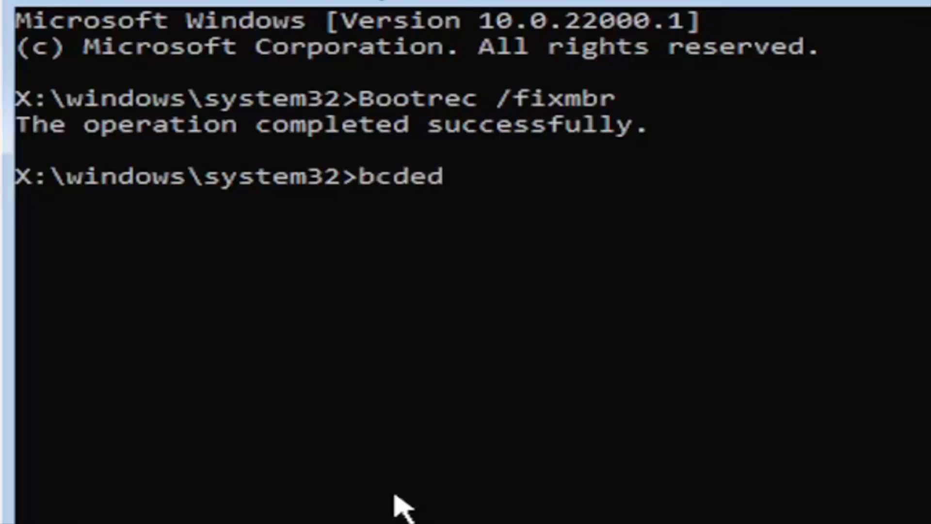
text(it)
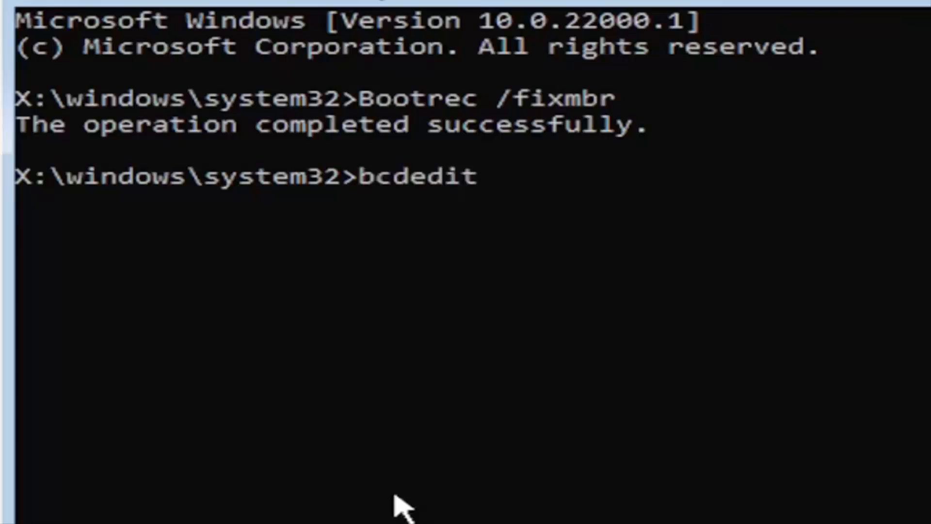
text(/expo)
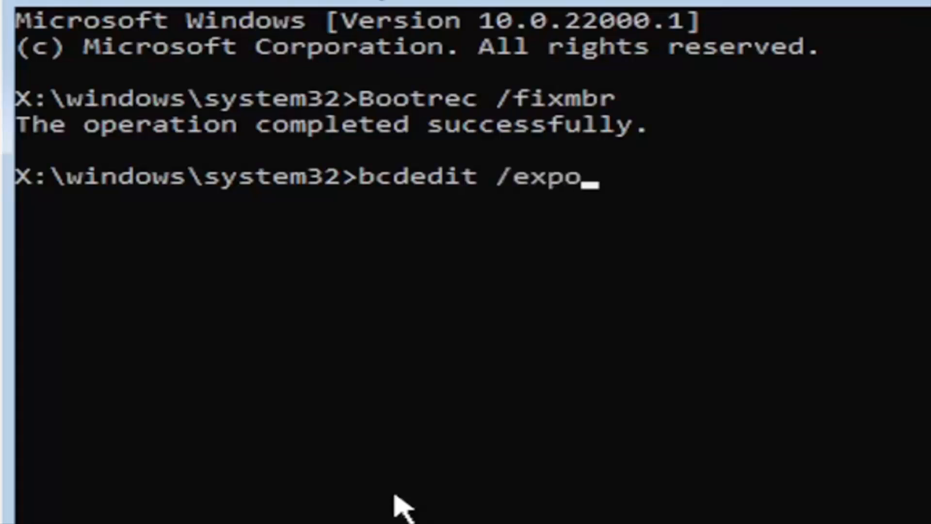
text(rt)
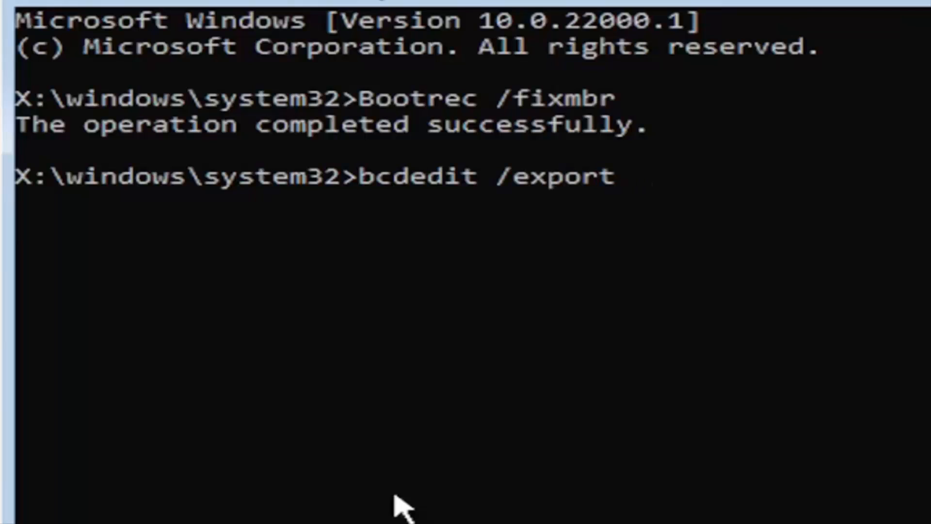
text(c)
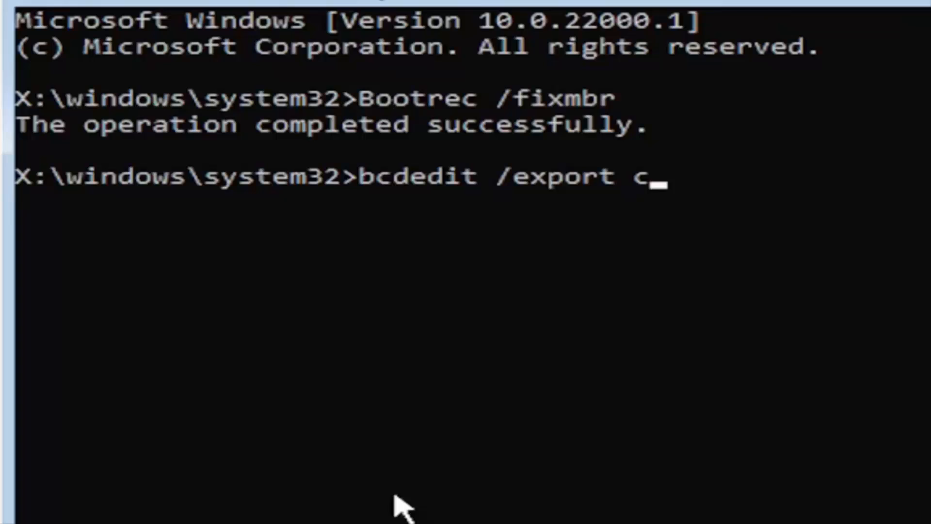
text(:)
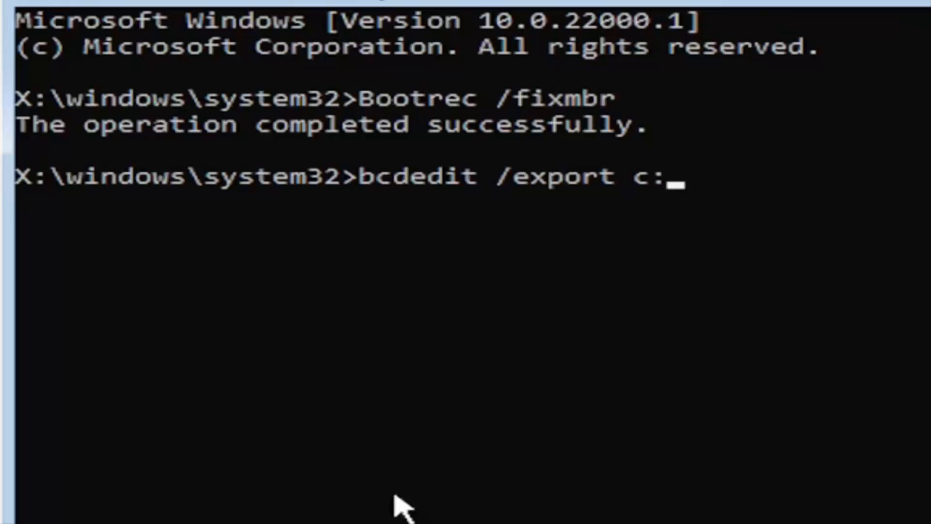
text(\)
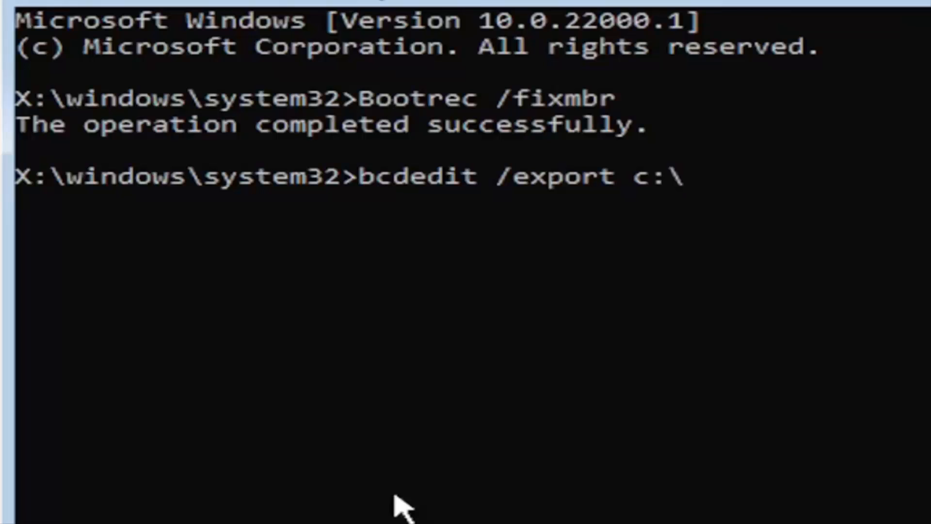
text(bcdback)
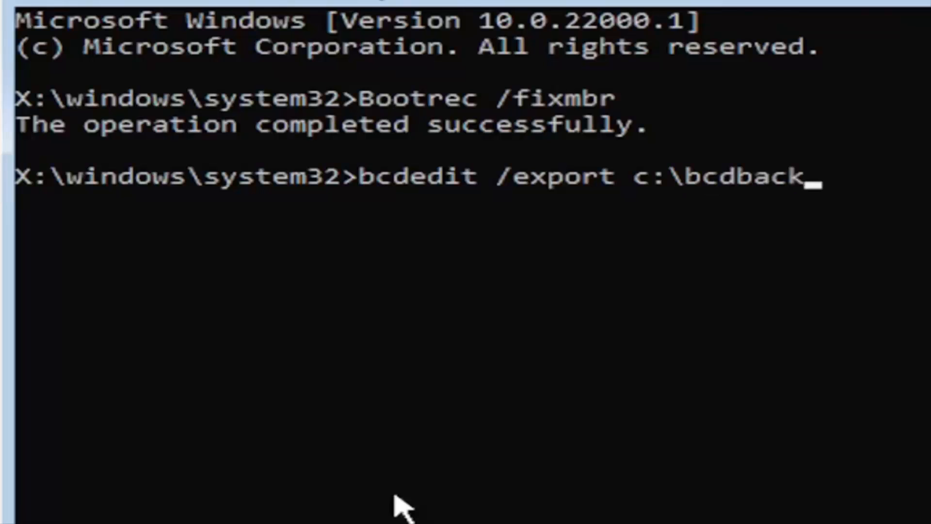
text(up)
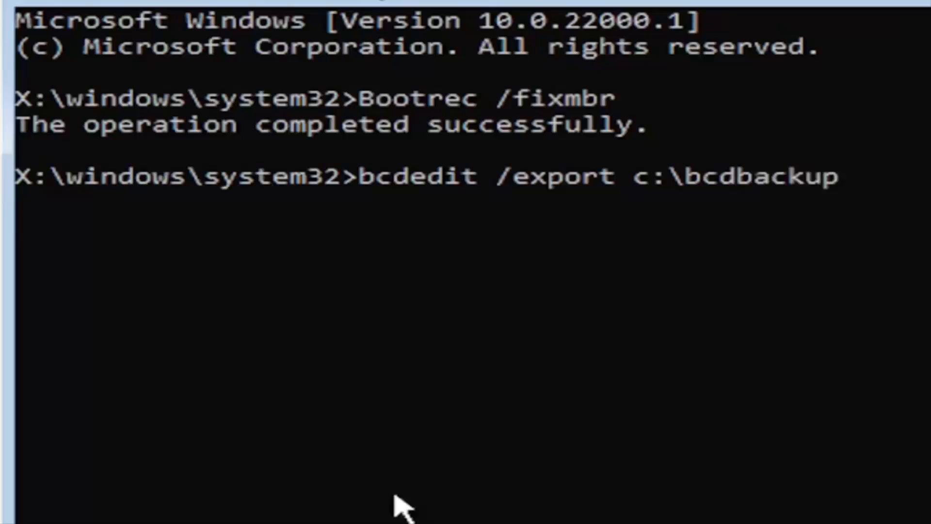
mouse_move(332, 172)
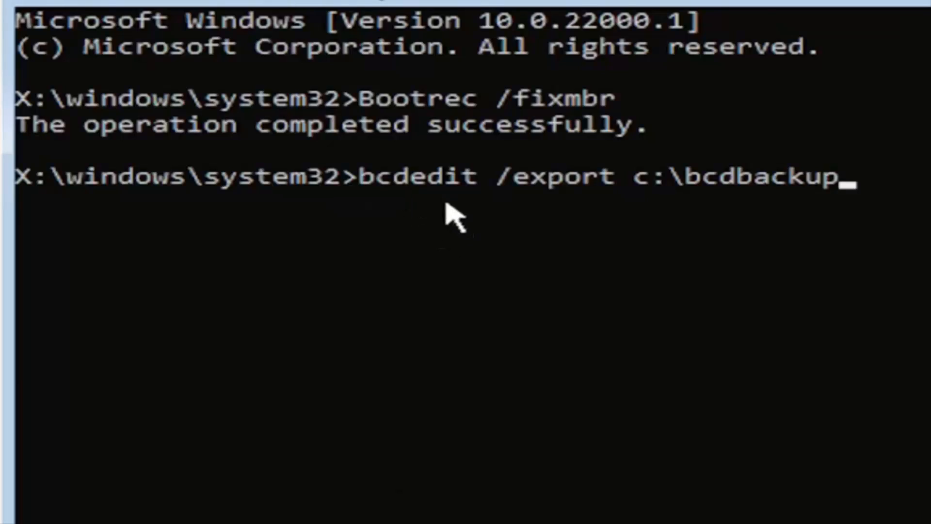
mouse_move(475, 208)
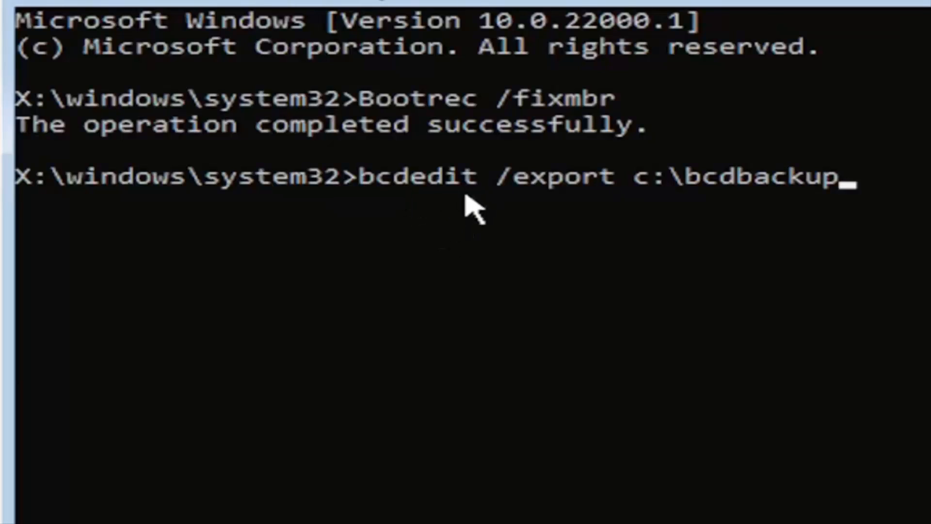
mouse_move(561, 178)
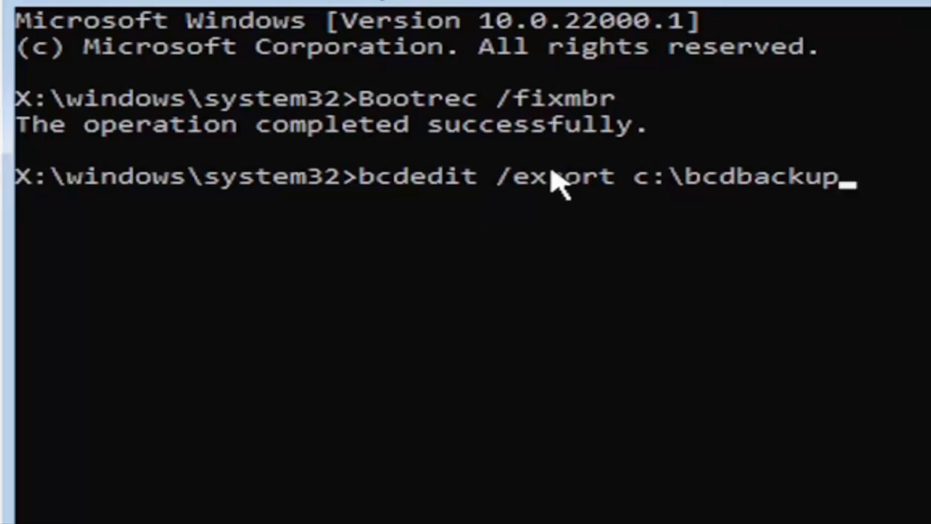
mouse_move(529, 204)
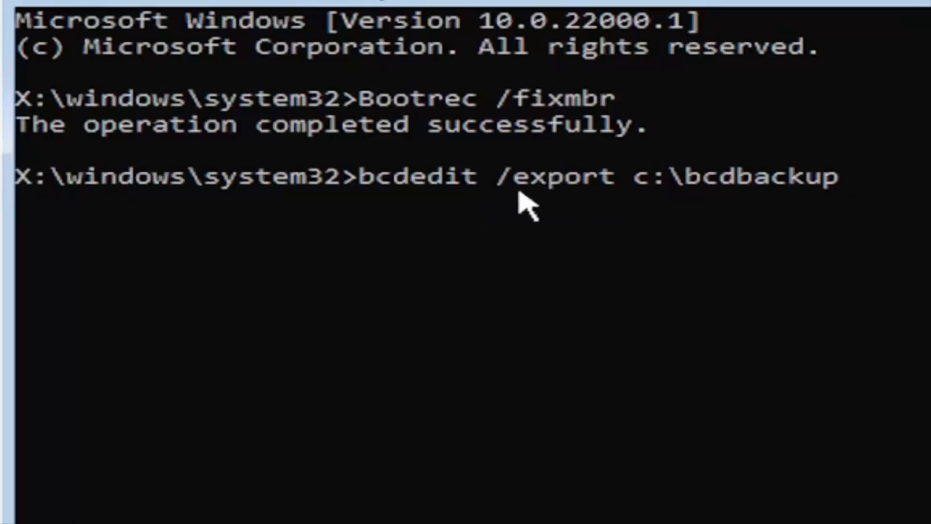
mouse_move(609, 214)
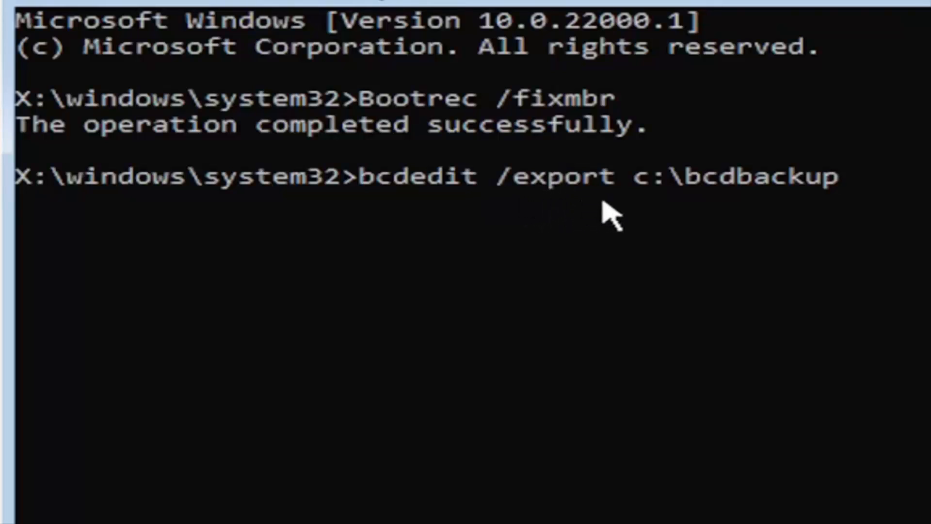
mouse_move(641, 208)
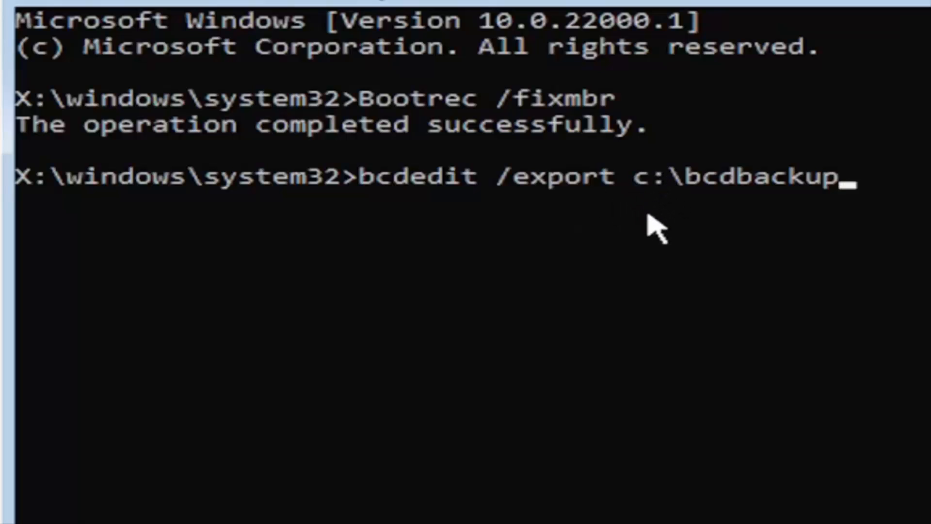
mouse_move(632, 211)
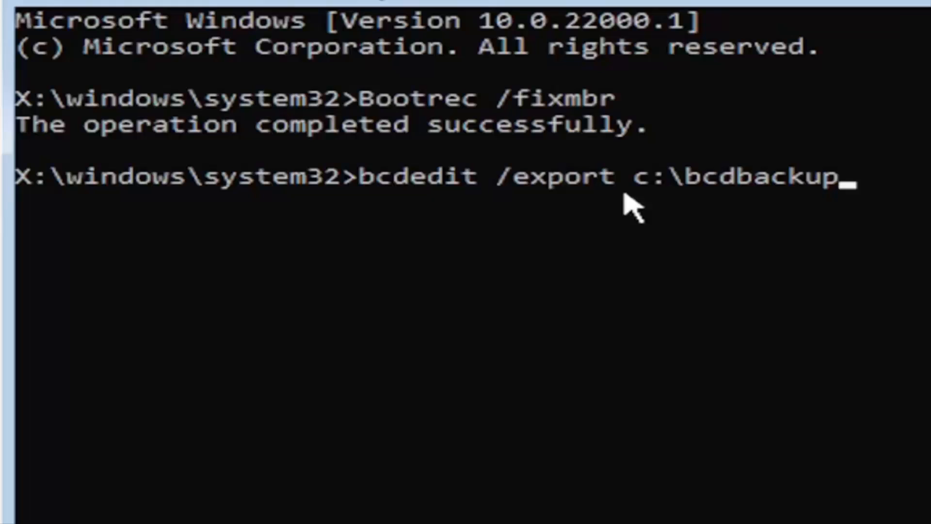
mouse_move(608, 243)
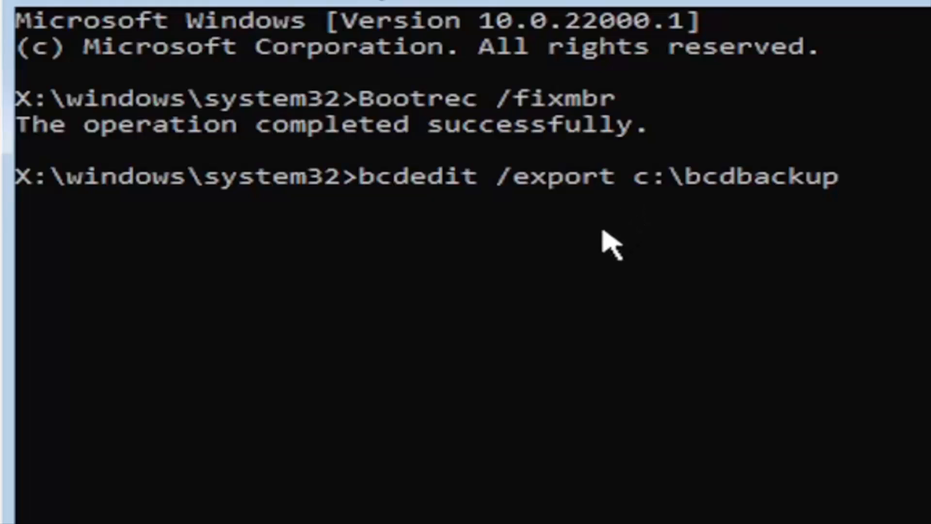
mouse_move(638, 237)
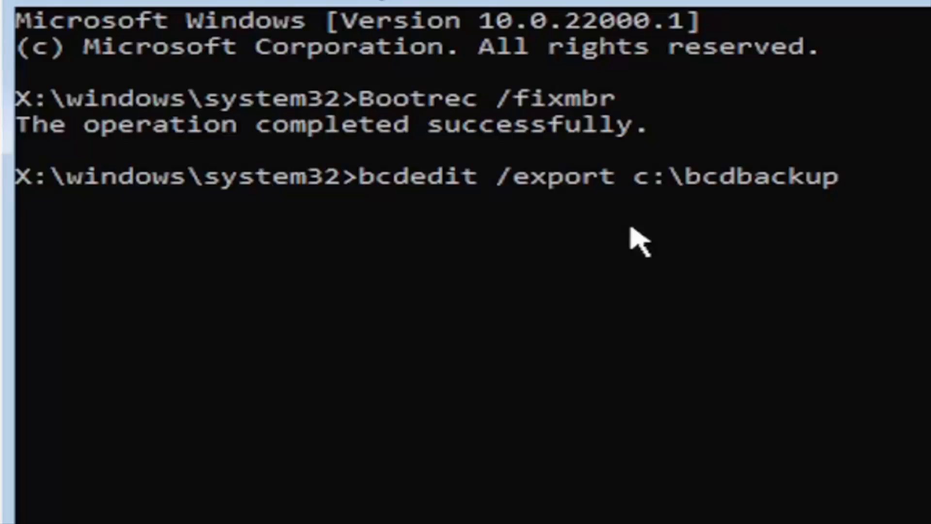
mouse_move(537, 425)
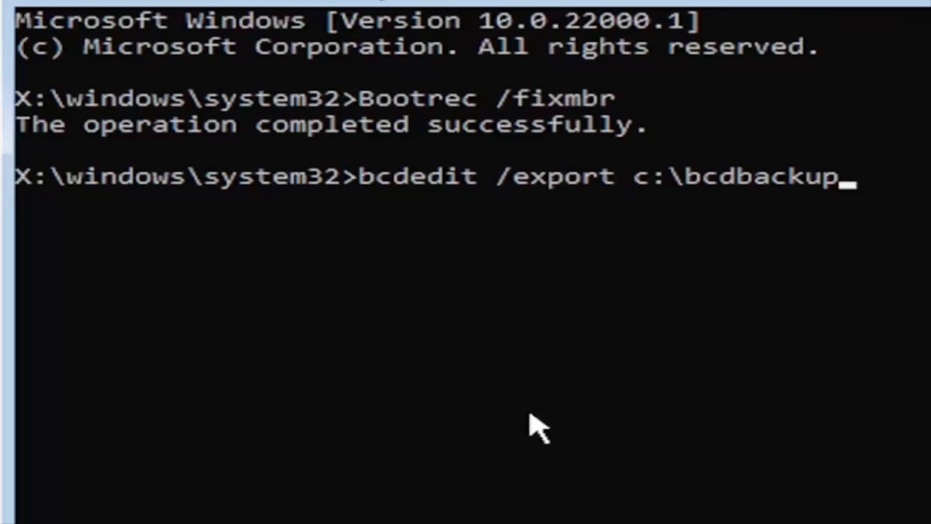
key(Return)
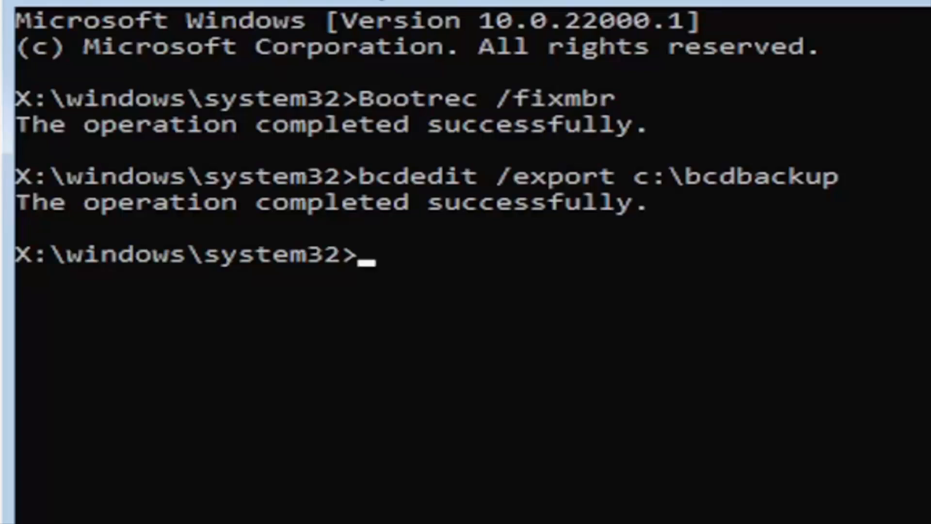
mouse_move(747, 307)
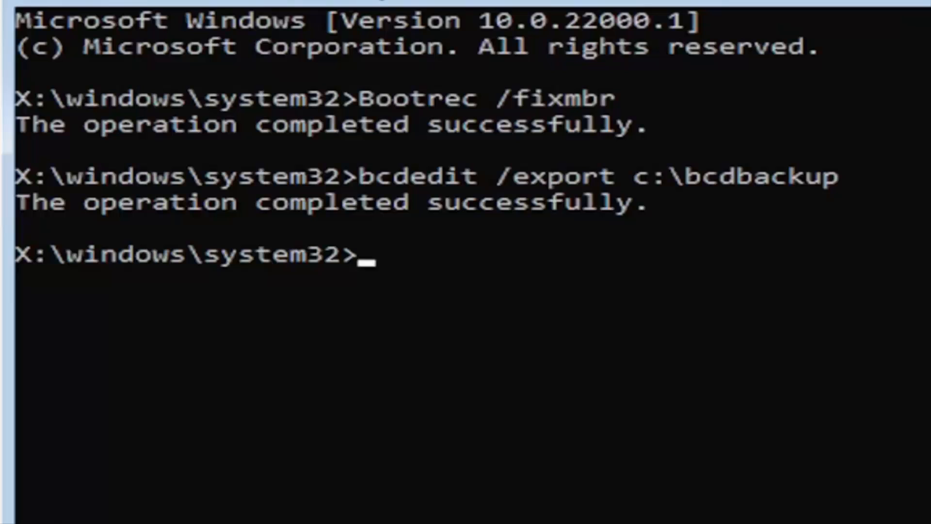
Step: Run 'attrib c:\boot\bcd -h -r -s' to clear the BCD file's attributes
text(att)
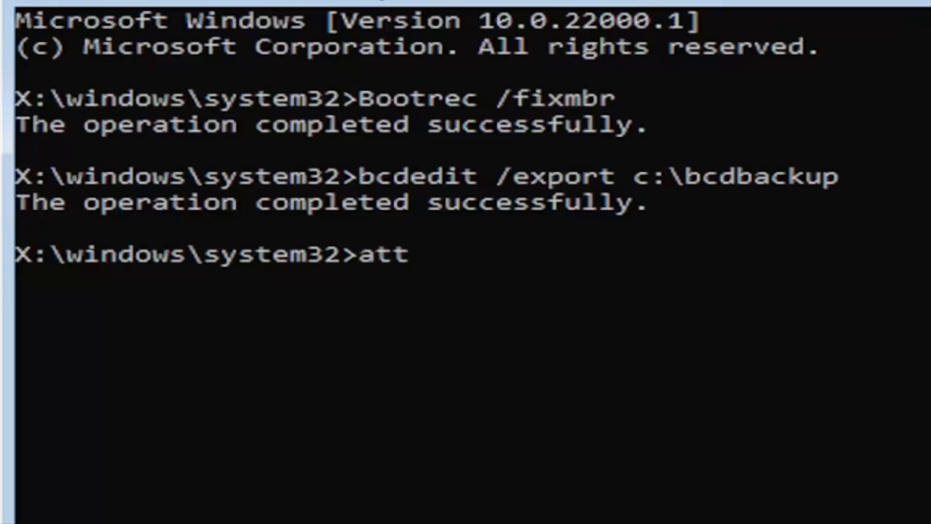
text(rib)
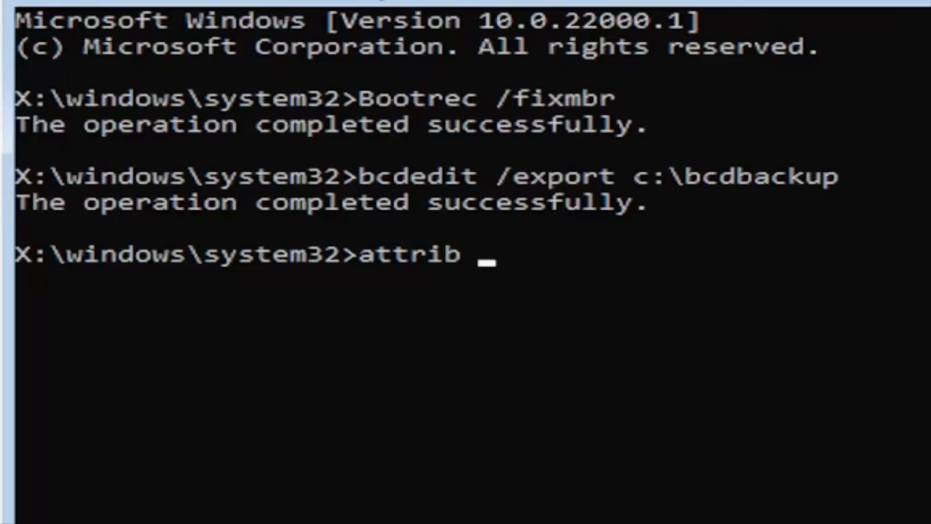
text(c)
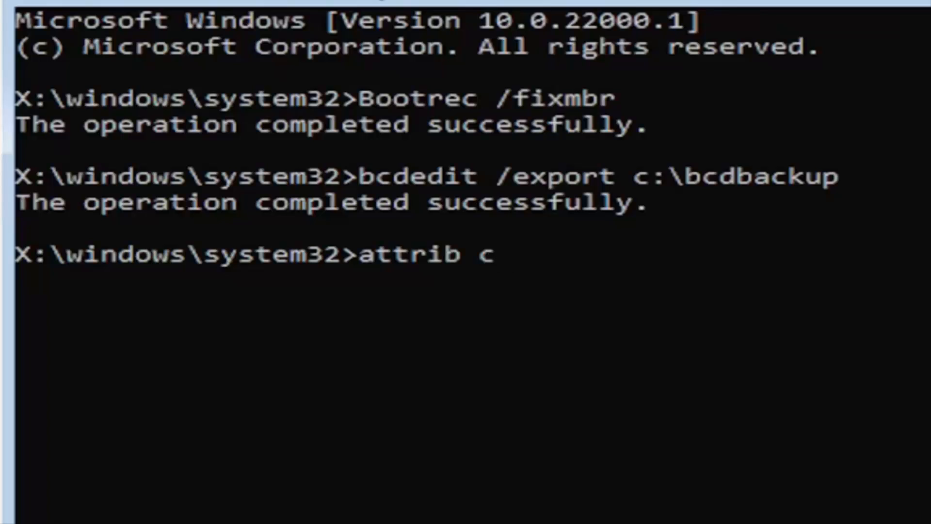
text(:)
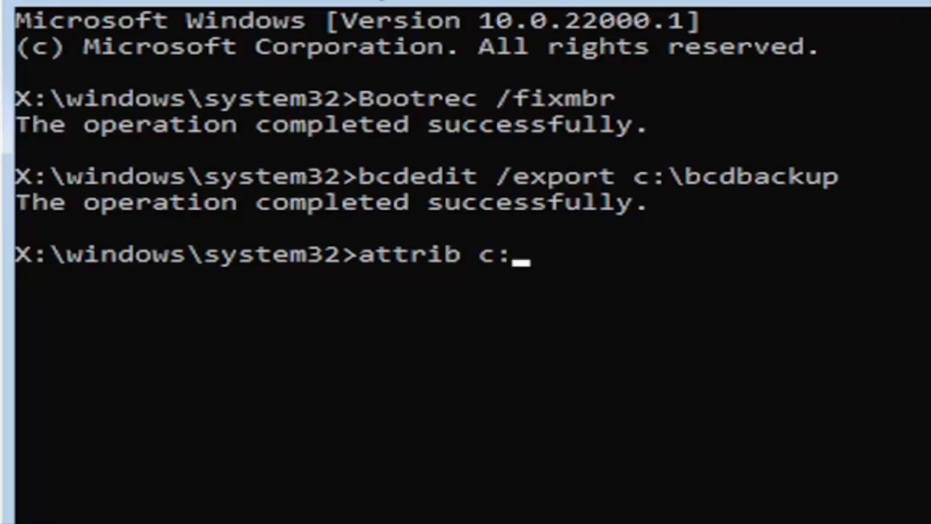
text(\)
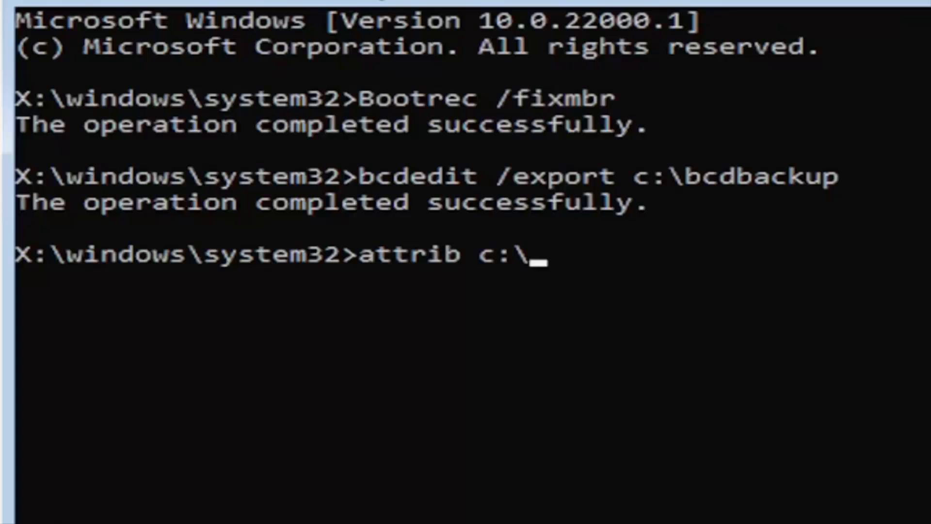
text(boo)
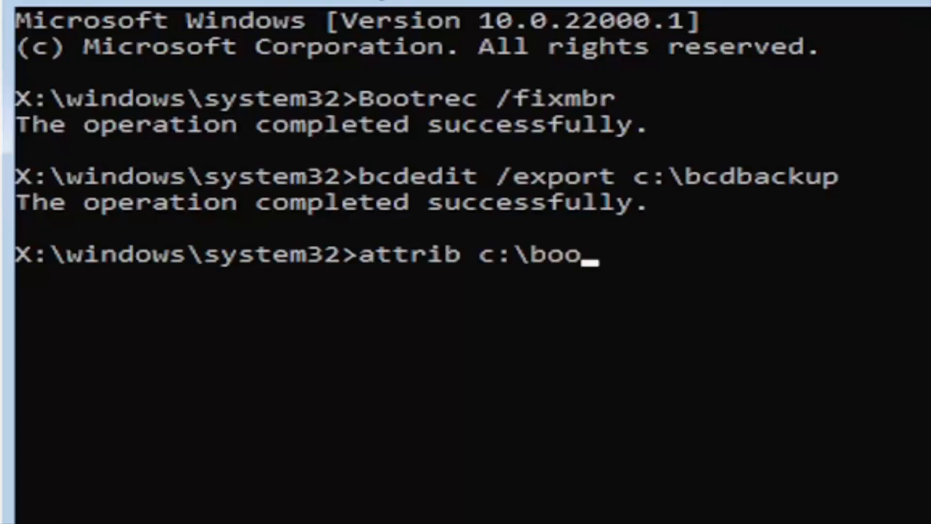
text(t)
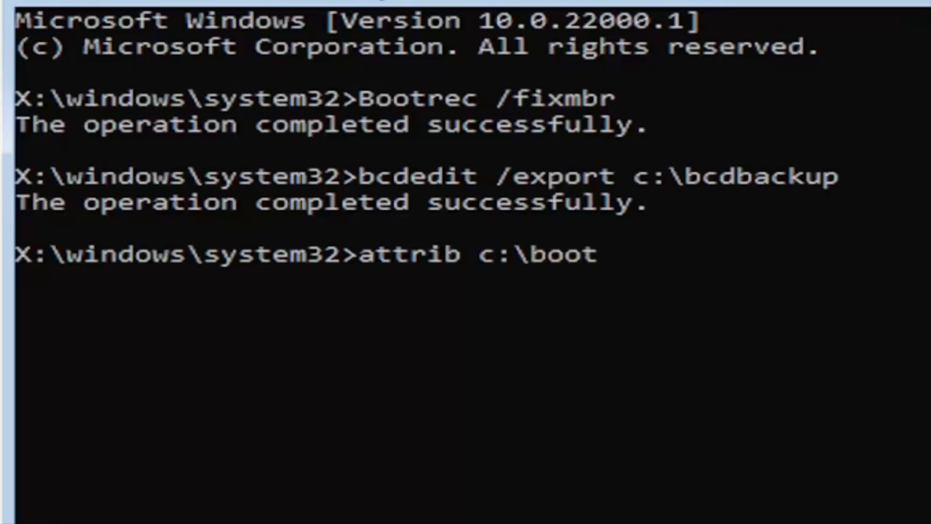
text(\bcd)
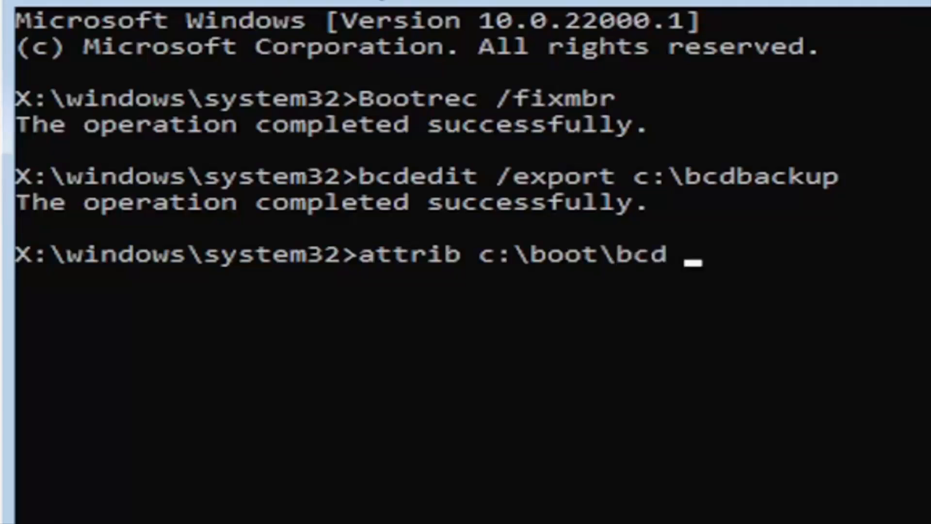
text(-h)
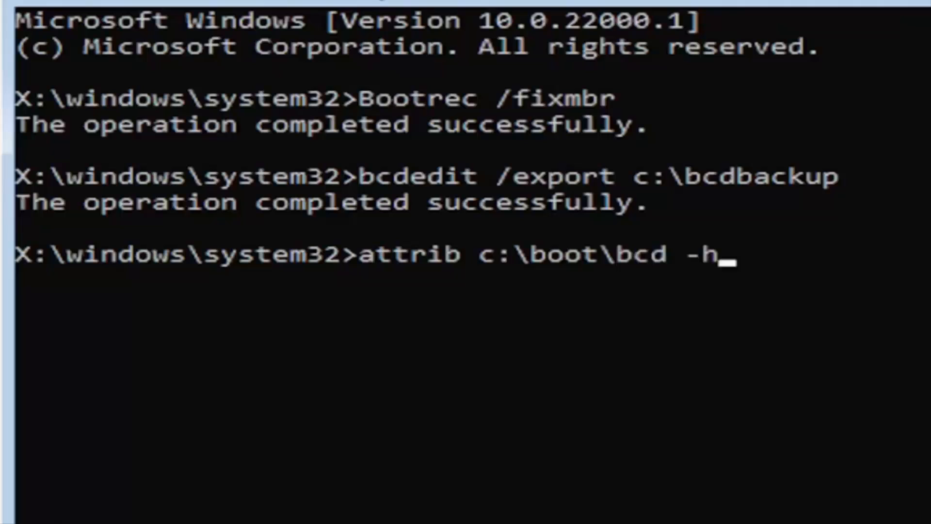
text(-r)
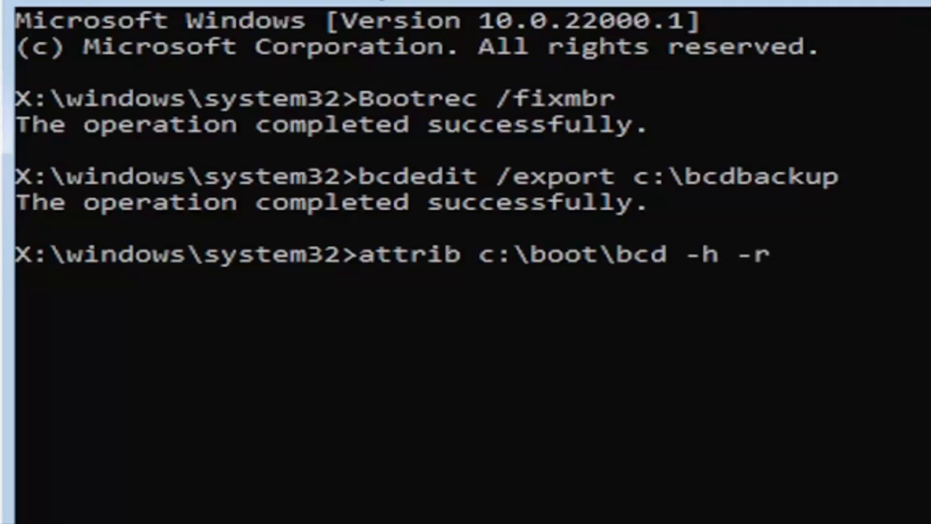
text(-s)
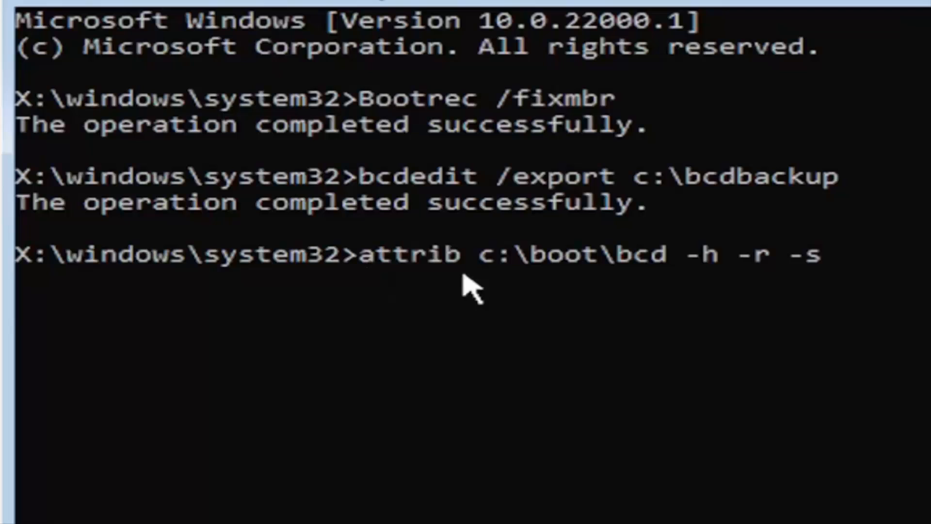
mouse_move(495, 285)
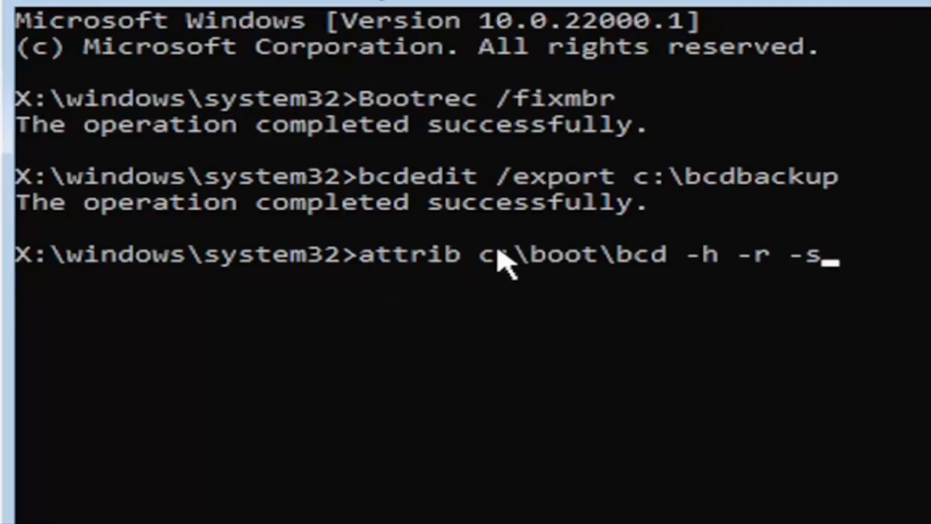
mouse_move(537, 311)
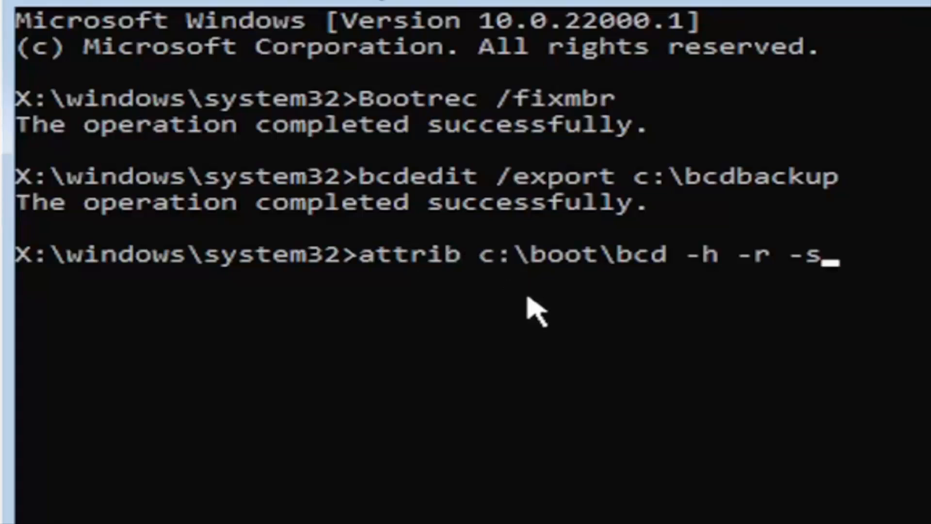
mouse_move(603, 286)
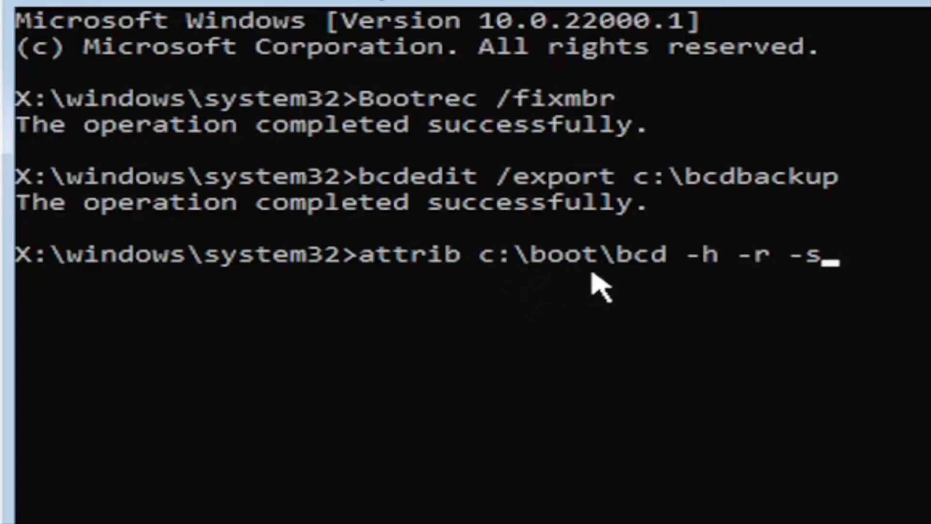
mouse_move(677, 303)
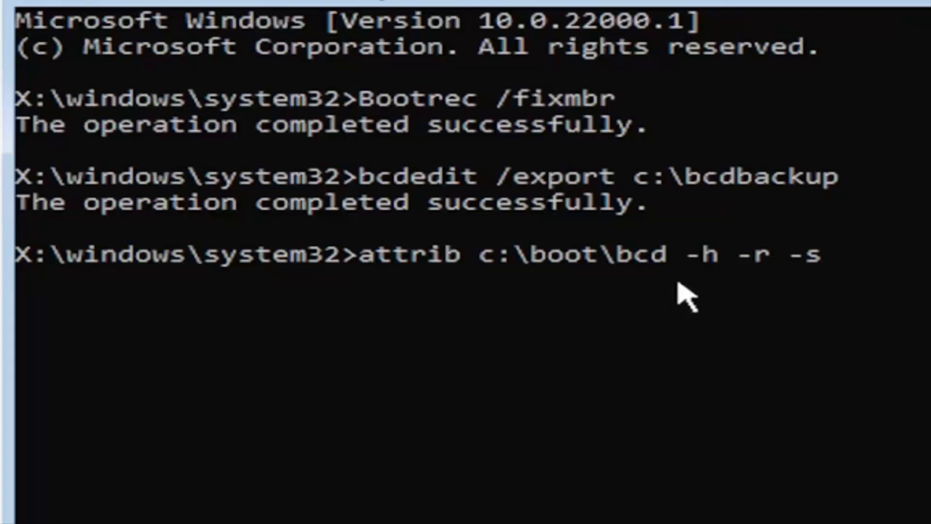
mouse_move(721, 293)
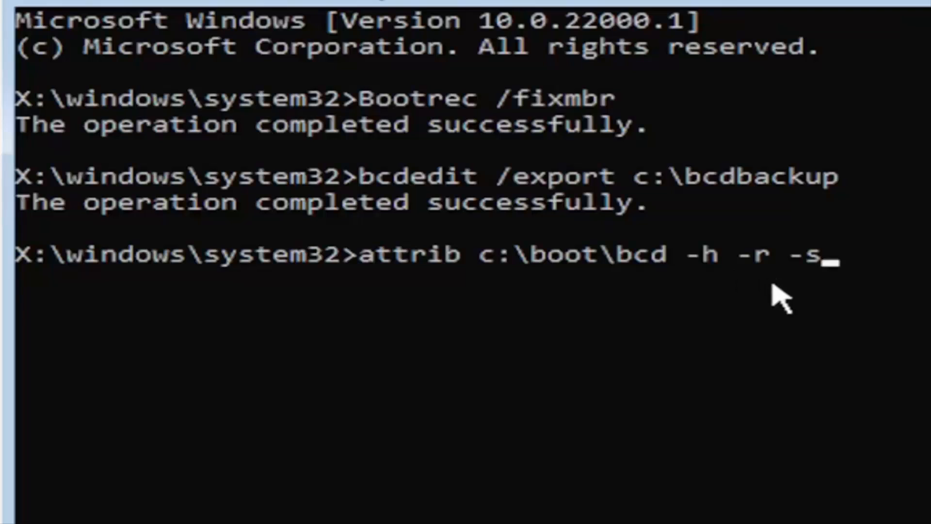
mouse_move(822, 288)
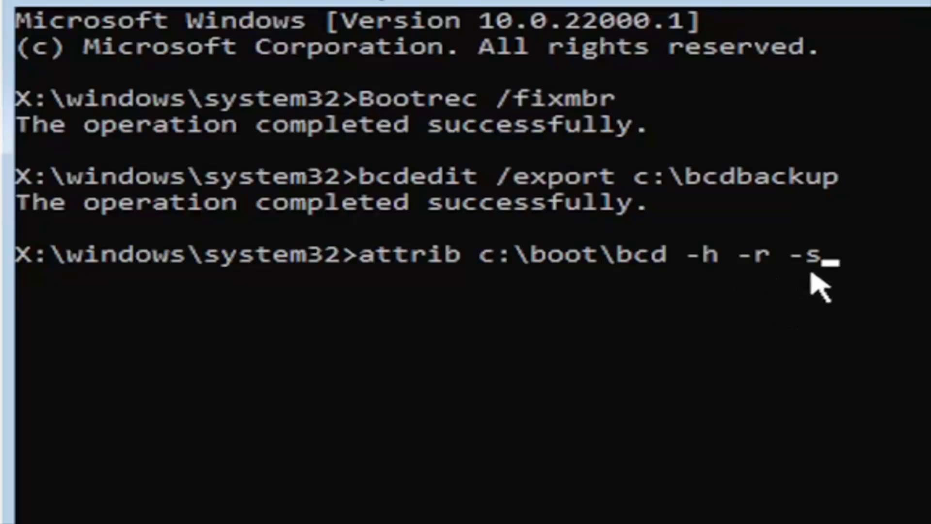
mouse_move(736, 344)
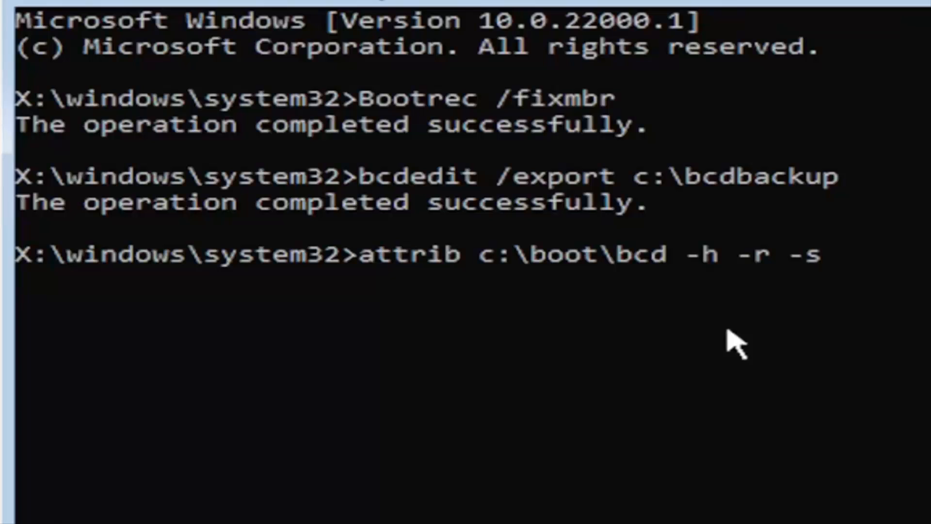
key(Return)
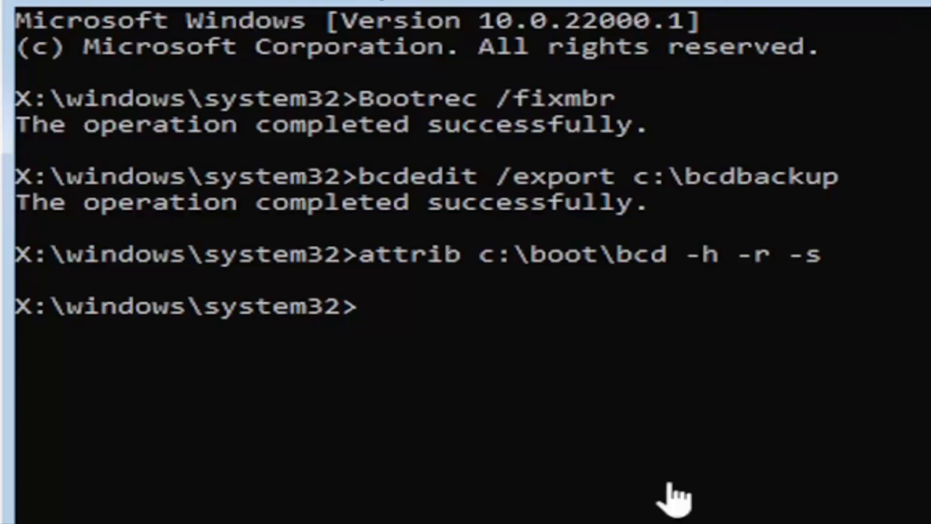
mouse_move(407, 354)
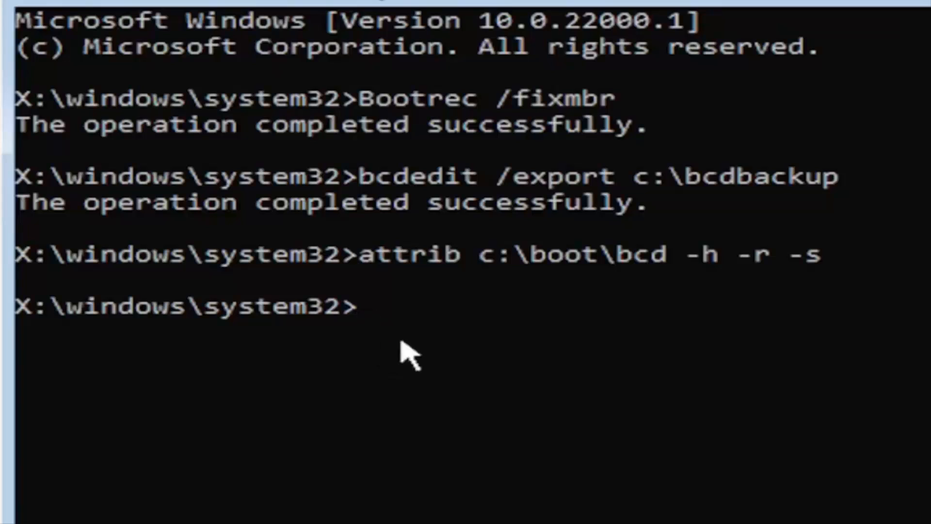
mouse_move(357, 481)
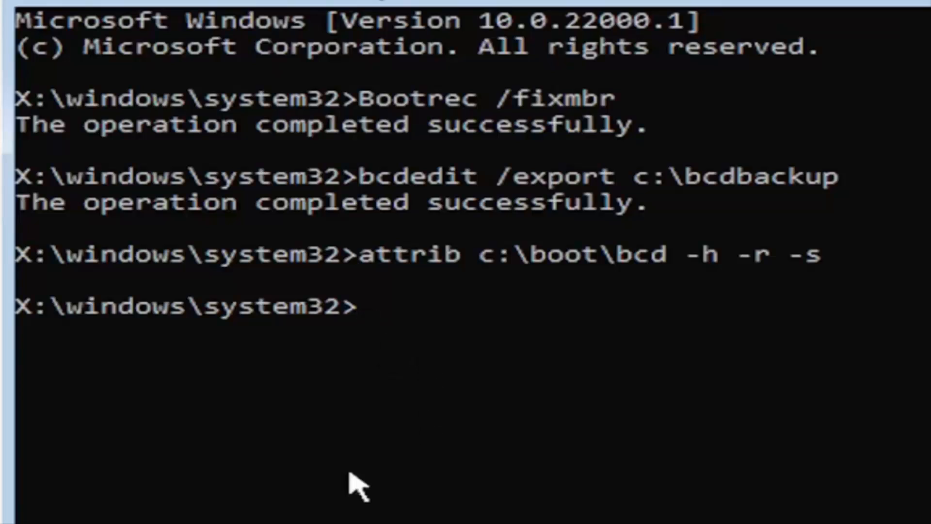
Step: Enter the command 'ren c:\boot\bcd bcd.old' without running it
text(ren)
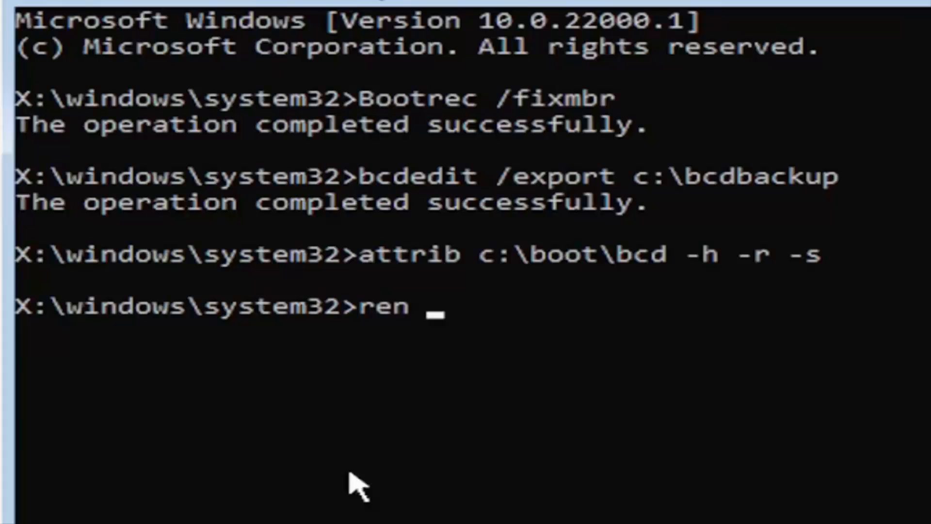
text(c)
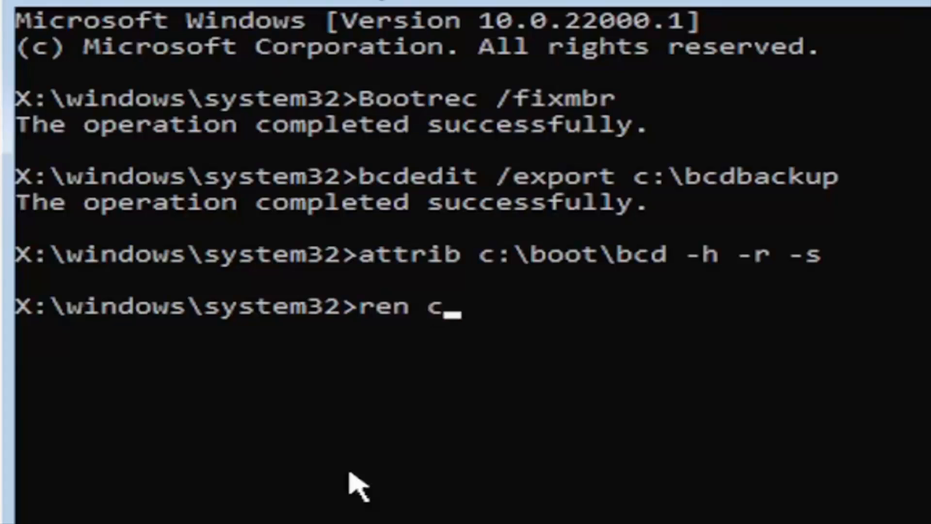
text(:)
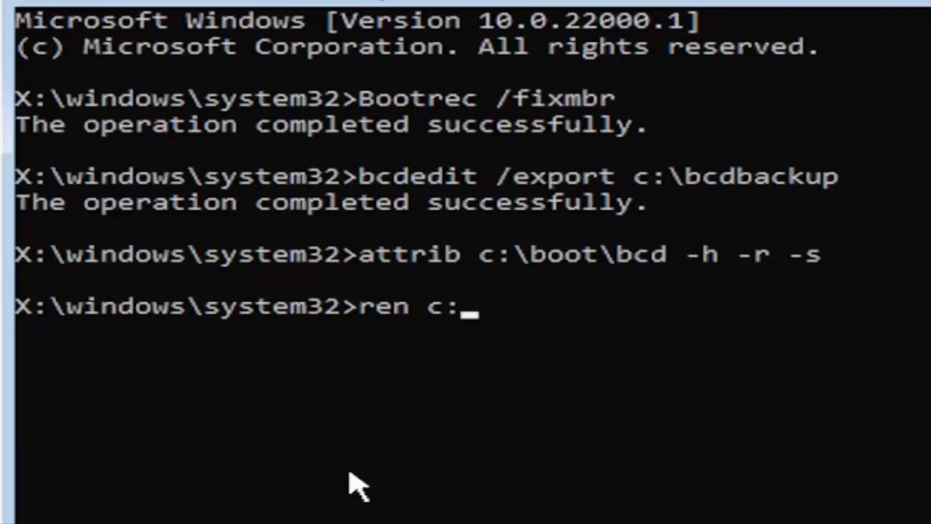
text(\bo)
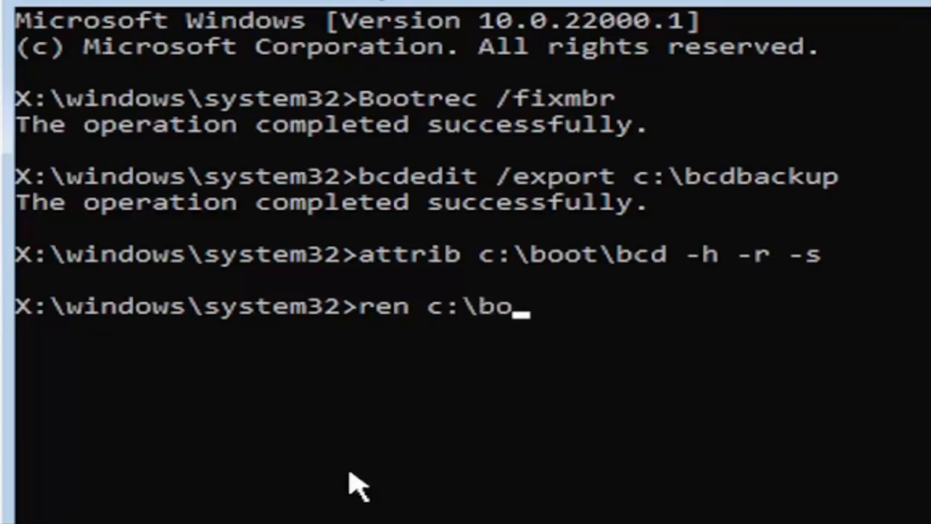
text(ot\)
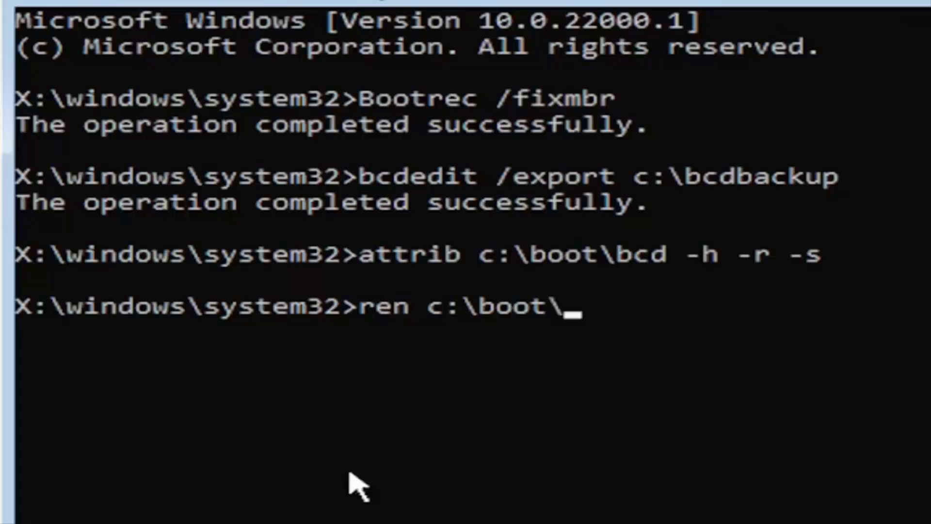
text(bcd)
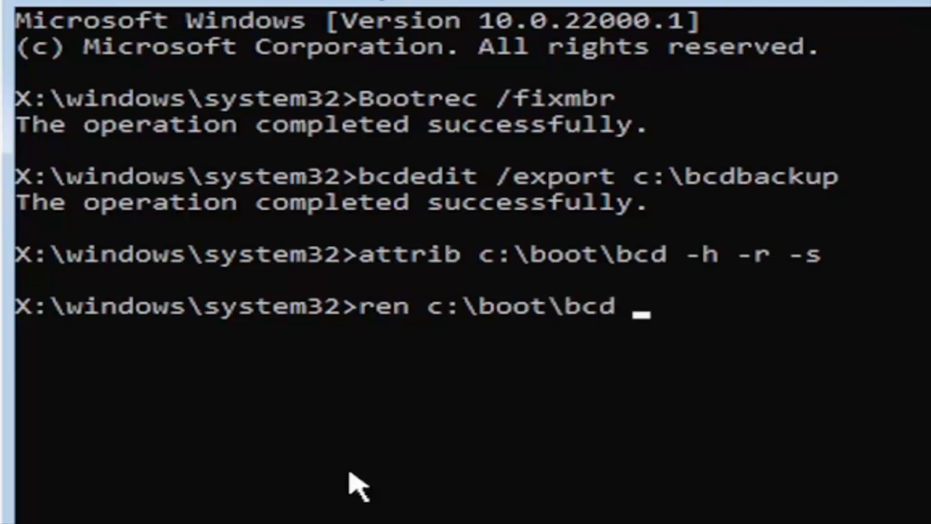
text(bcd.)
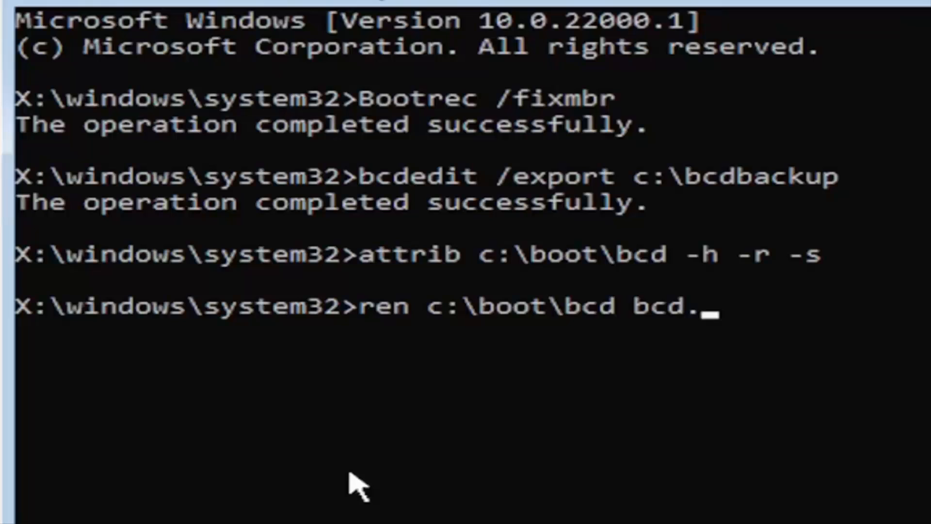
text(old)
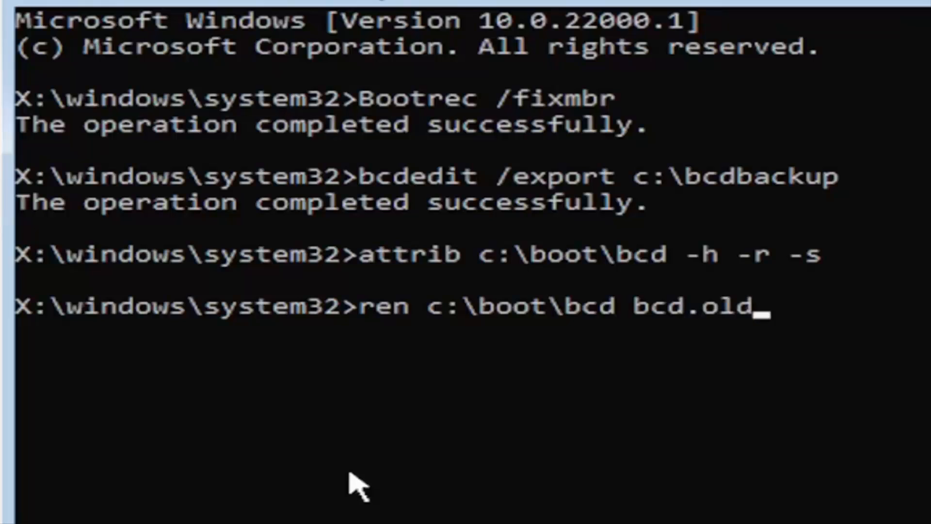
mouse_move(451, 374)
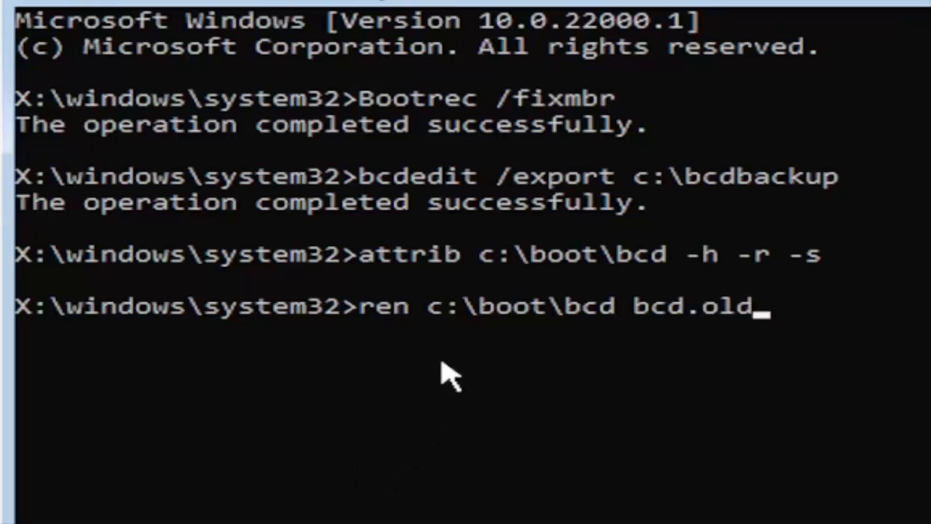
mouse_move(439, 374)
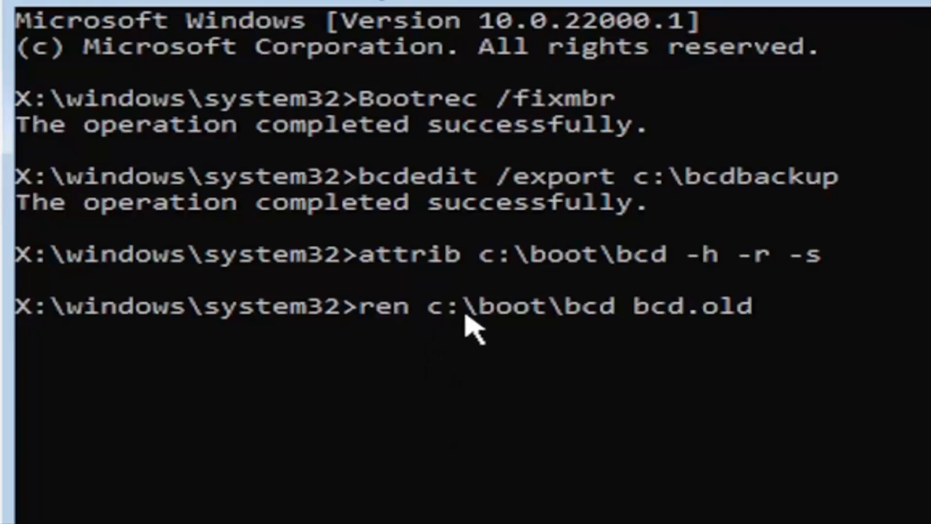
mouse_move(570, 357)
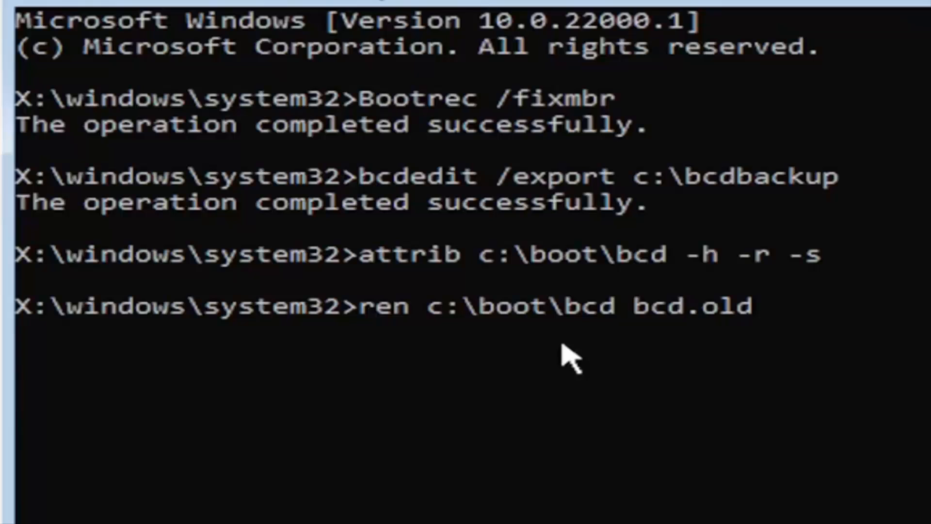
mouse_move(650, 339)
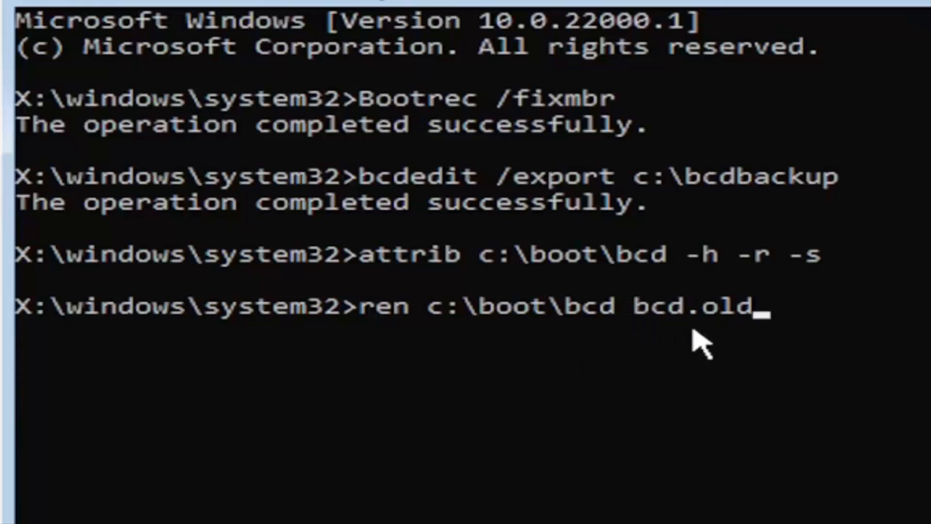
mouse_move(769, 341)
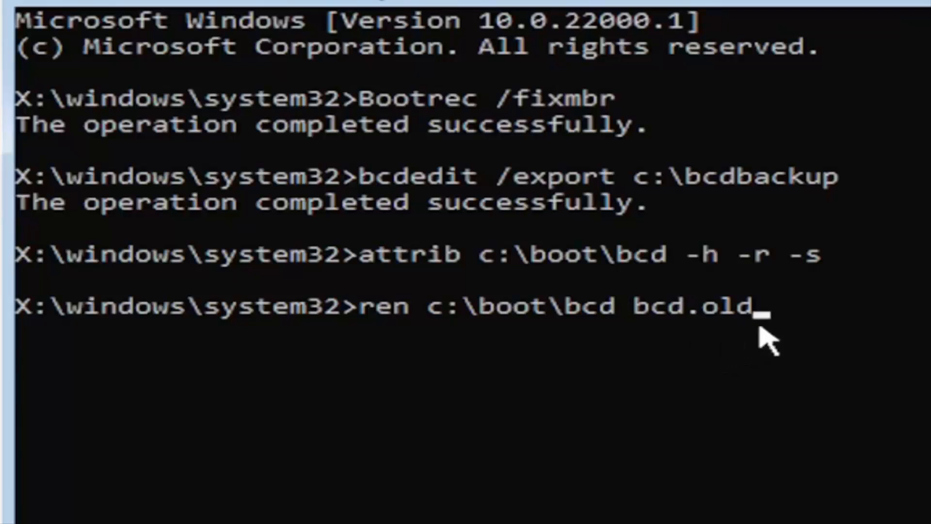
mouse_move(713, 341)
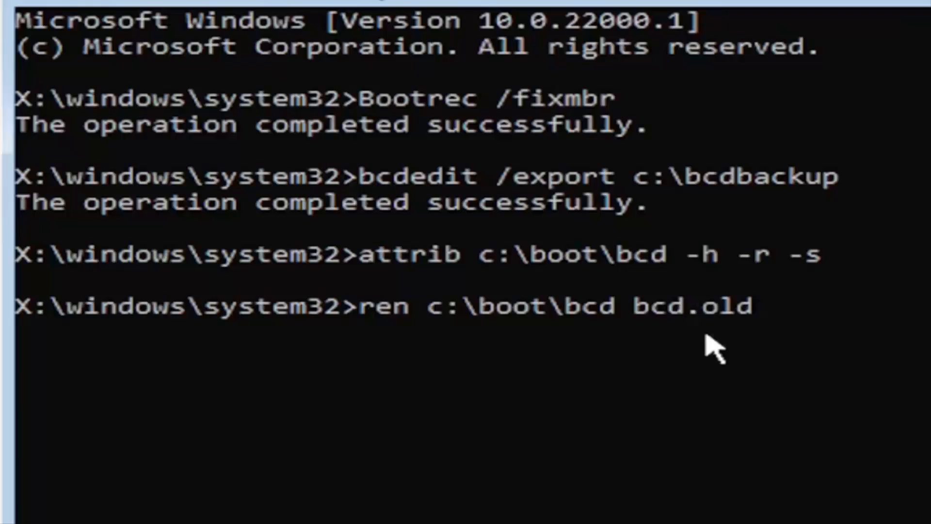
mouse_move(848, 499)
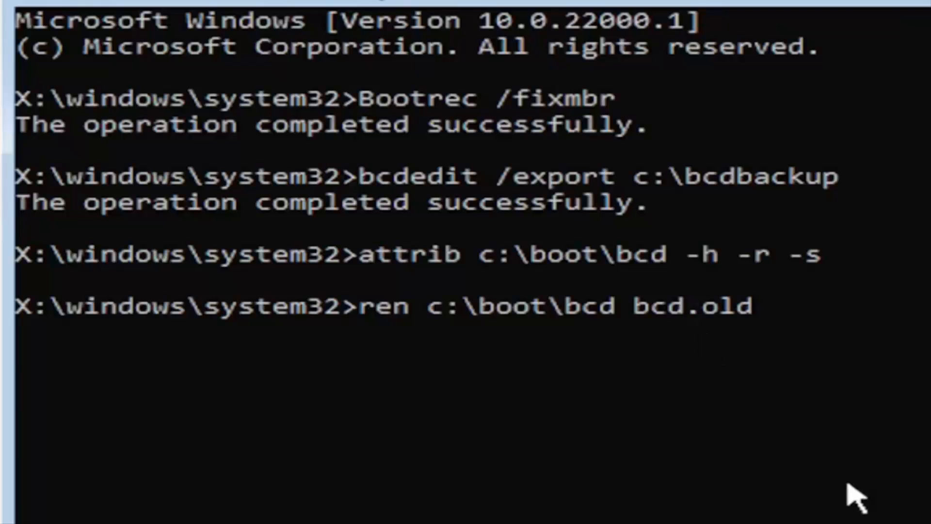
Step: Rename the BCD file to bcd.old and enter 'bootrec /rebuildbcd'
key(Return)
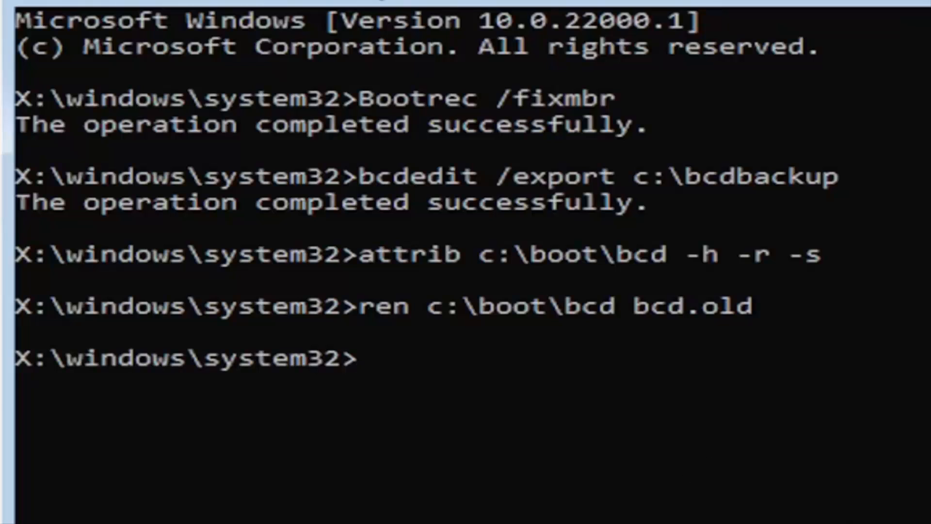
text(b)
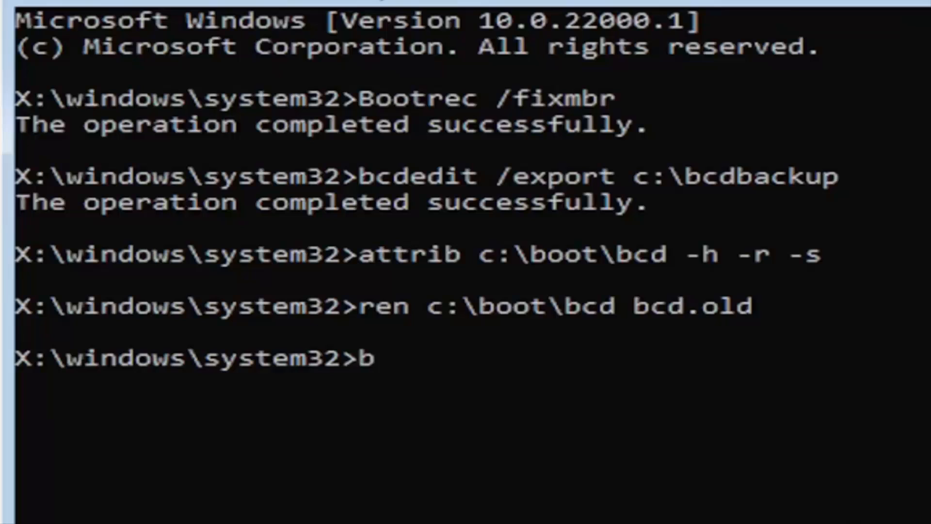
text(ootre)
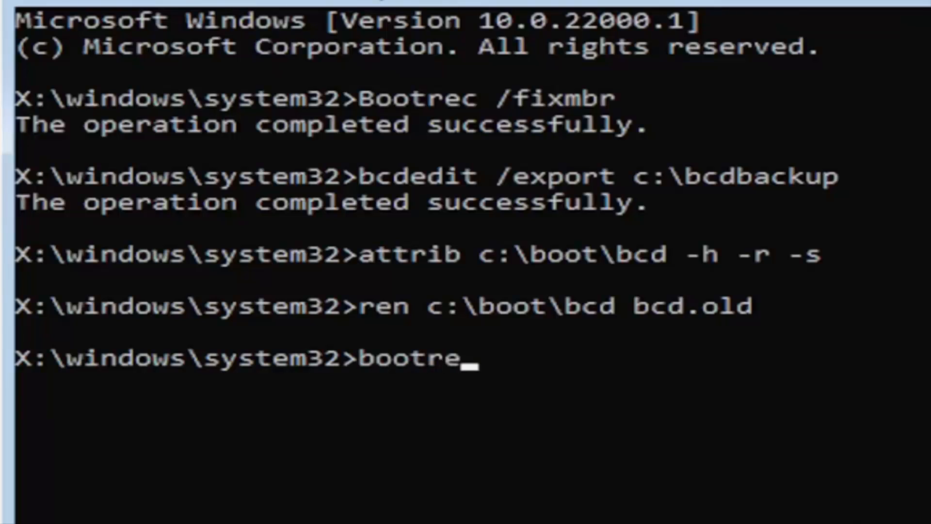
text(c)
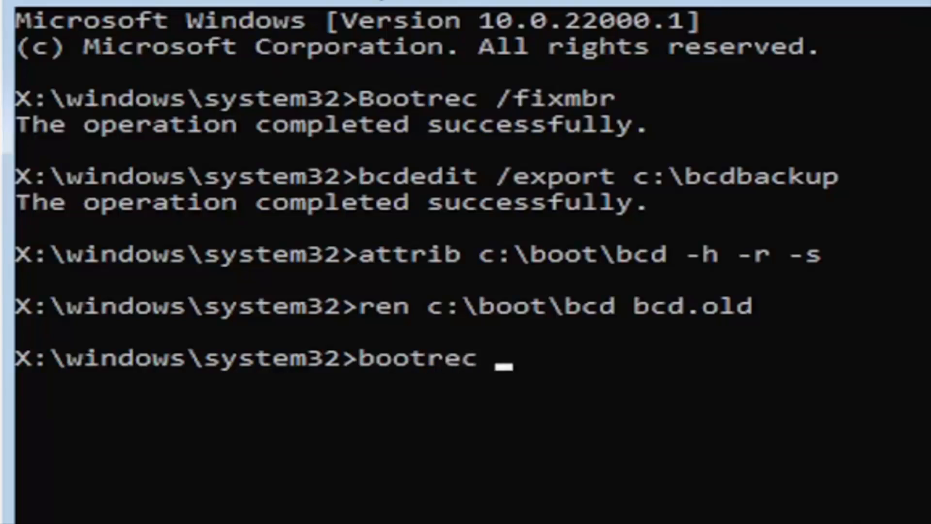
text(/rebu)
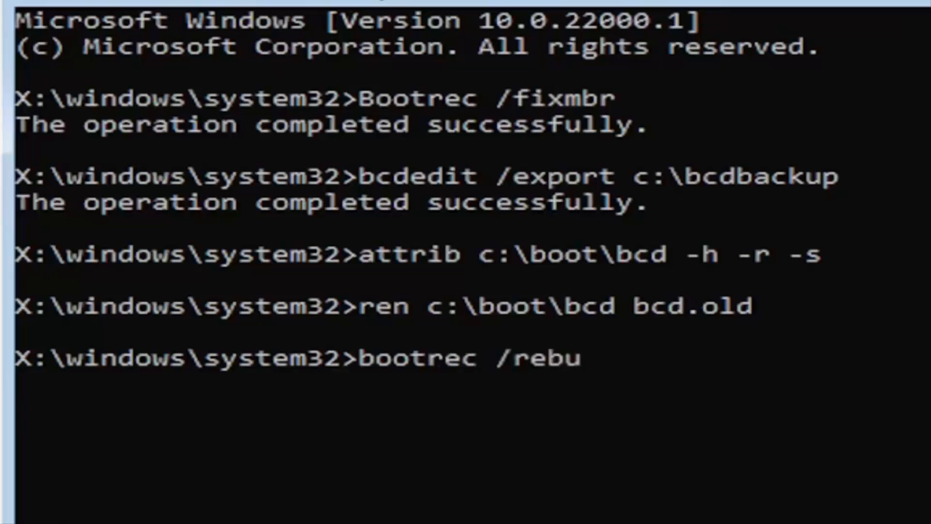
text(ildb)
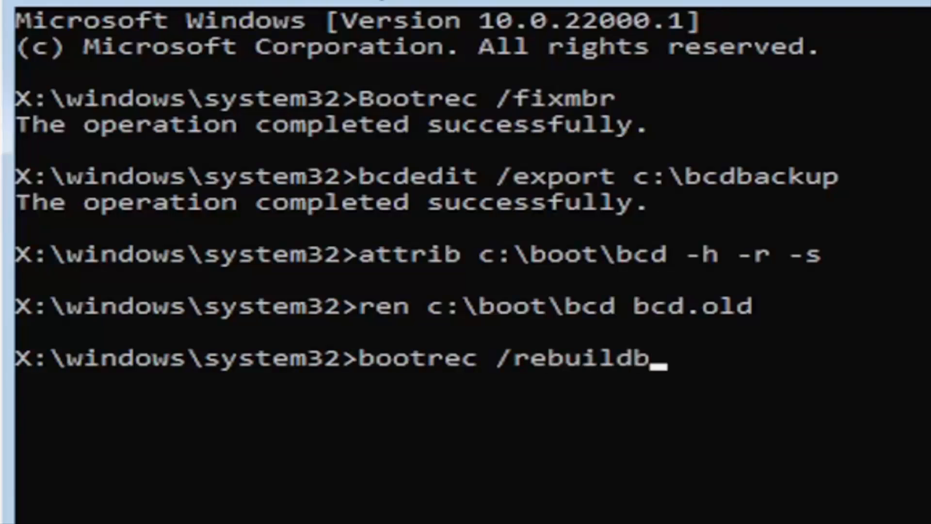
text(cd)
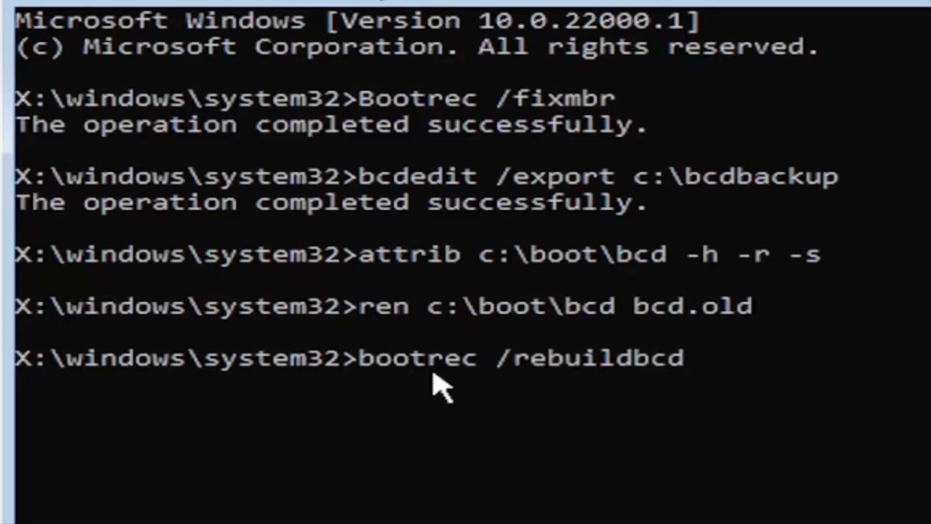
mouse_move(462, 404)
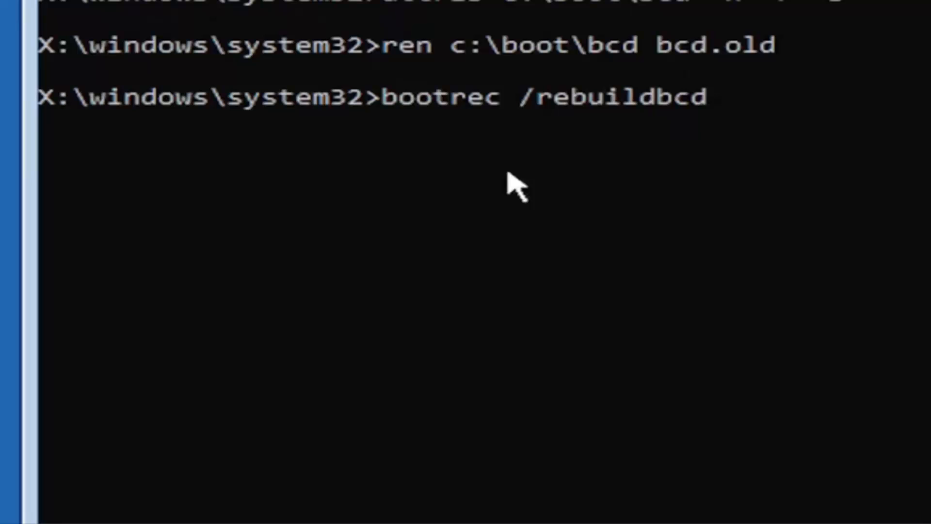
Step: Run bootrec /rebuildbcd and answer 'y' to add D:\Windows to the boot list
key(Return)
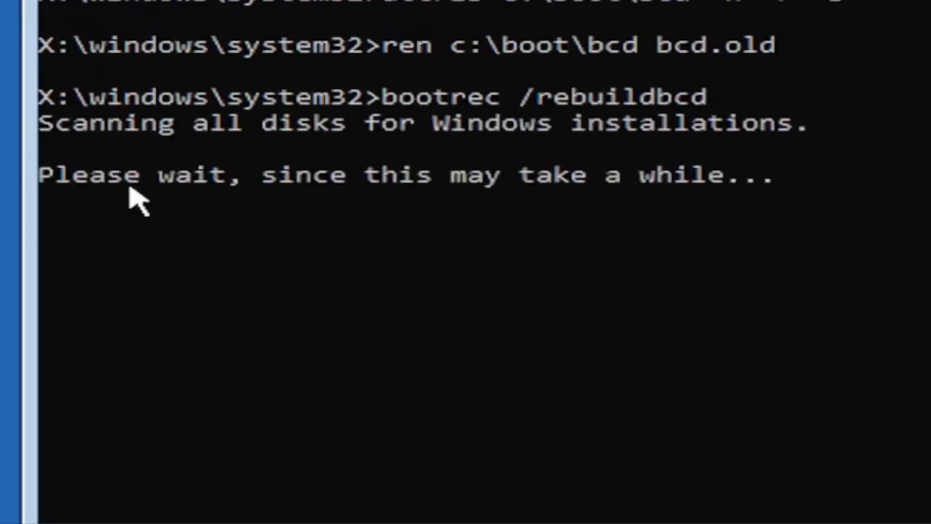
mouse_move(107, 196)
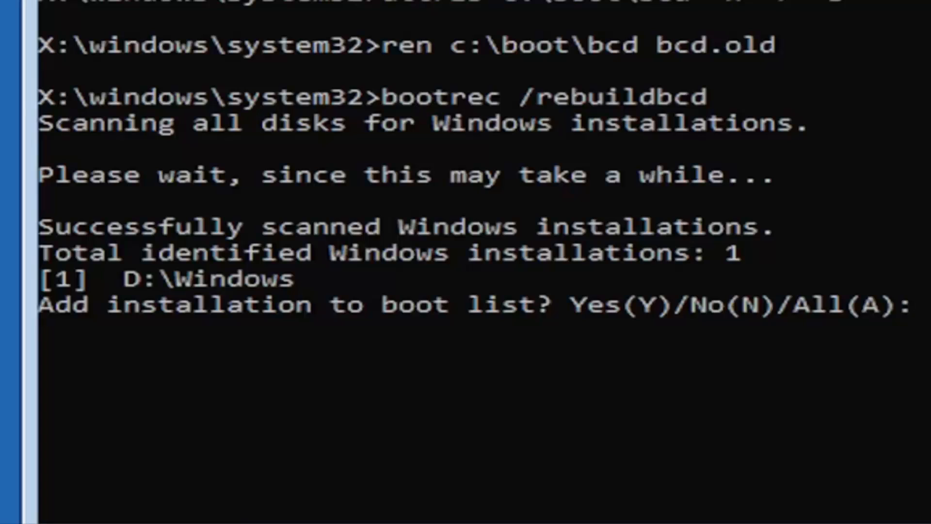
text(y)
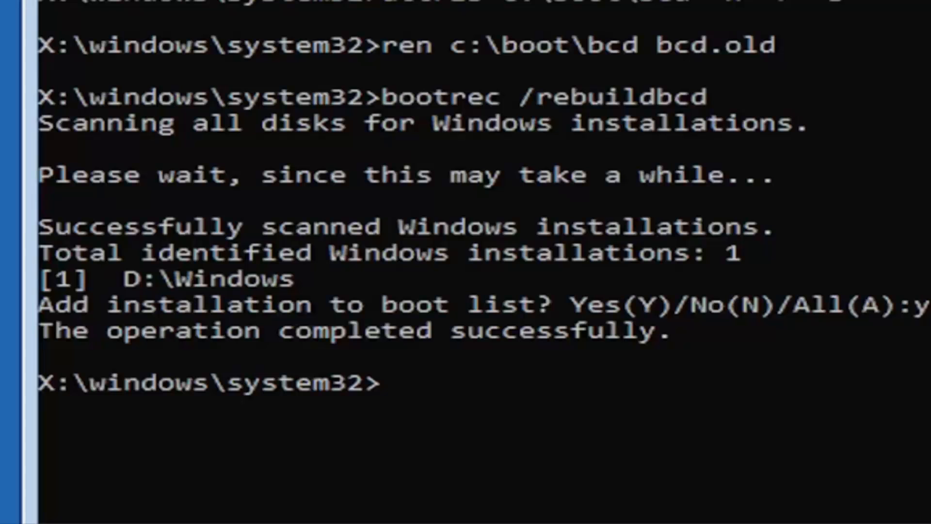
scroll(down, 3)
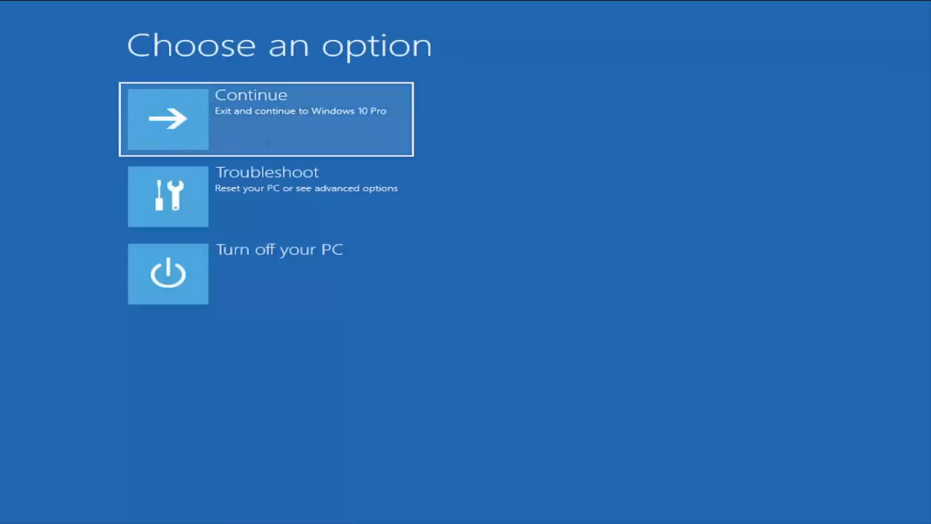
mouse_move(253, 144)
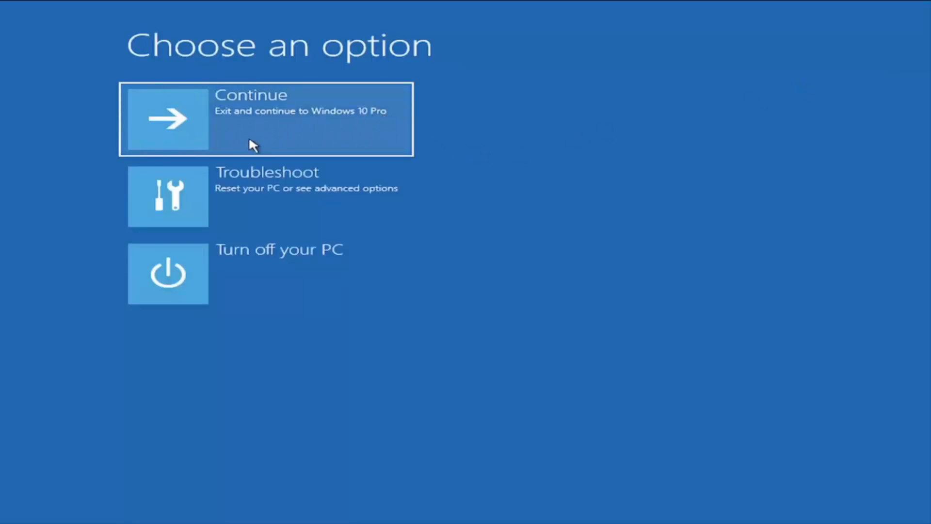